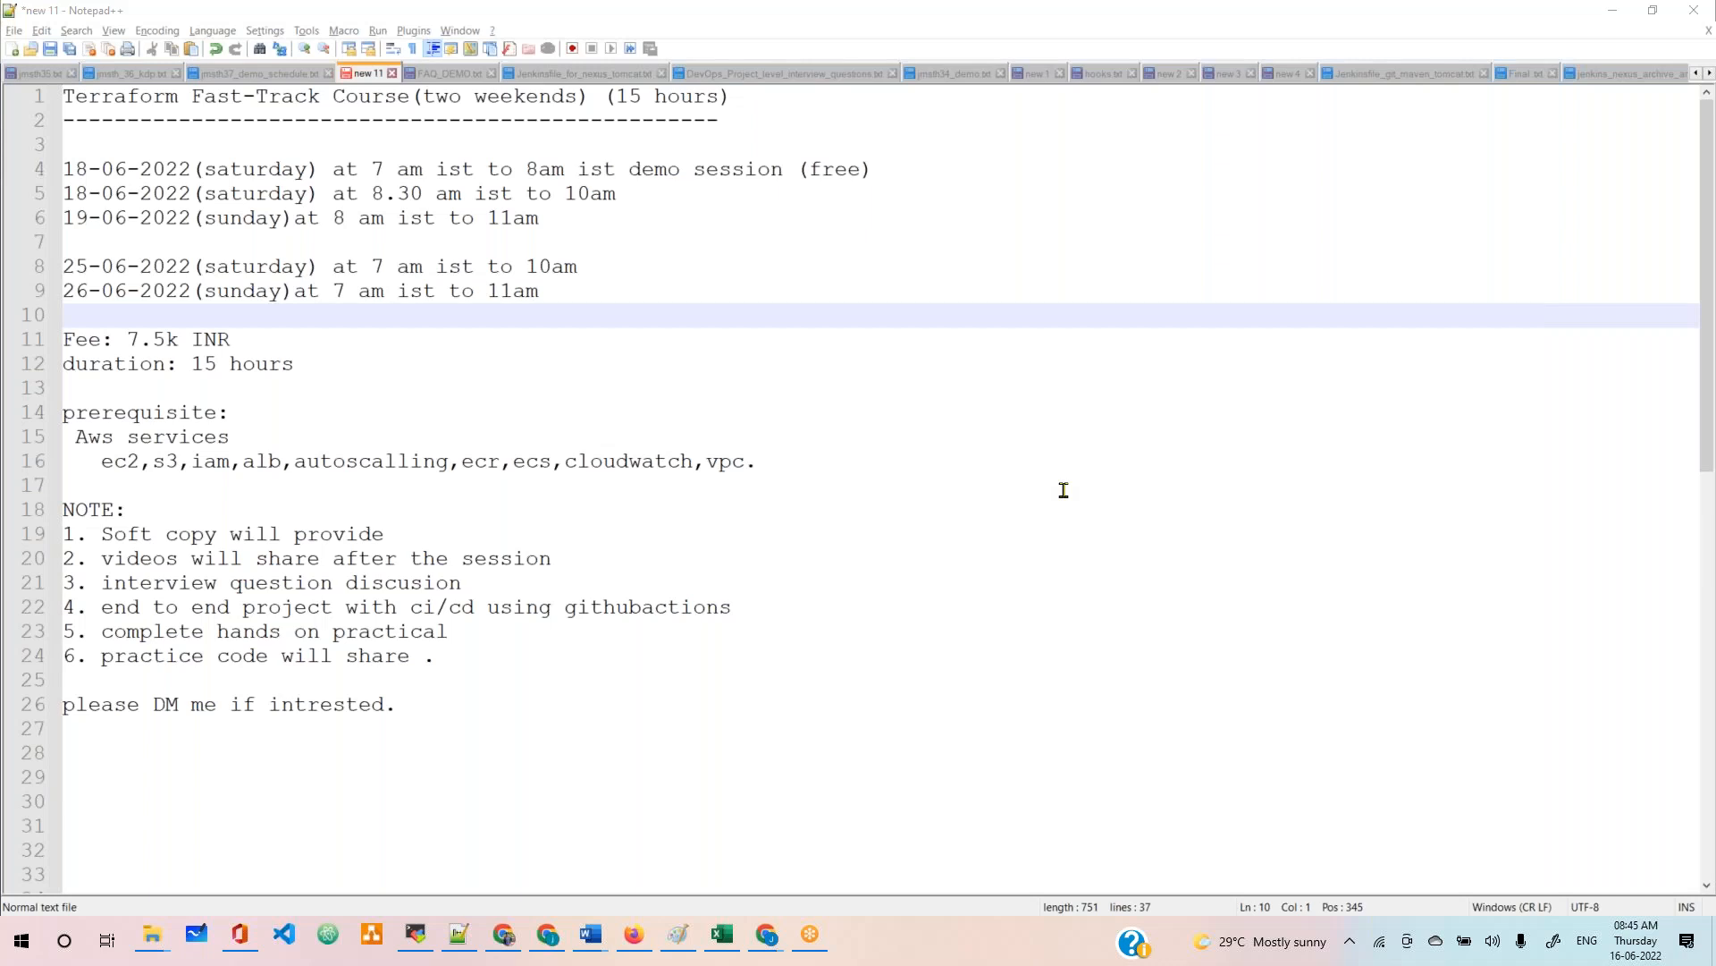
mouse_move(908, 421)
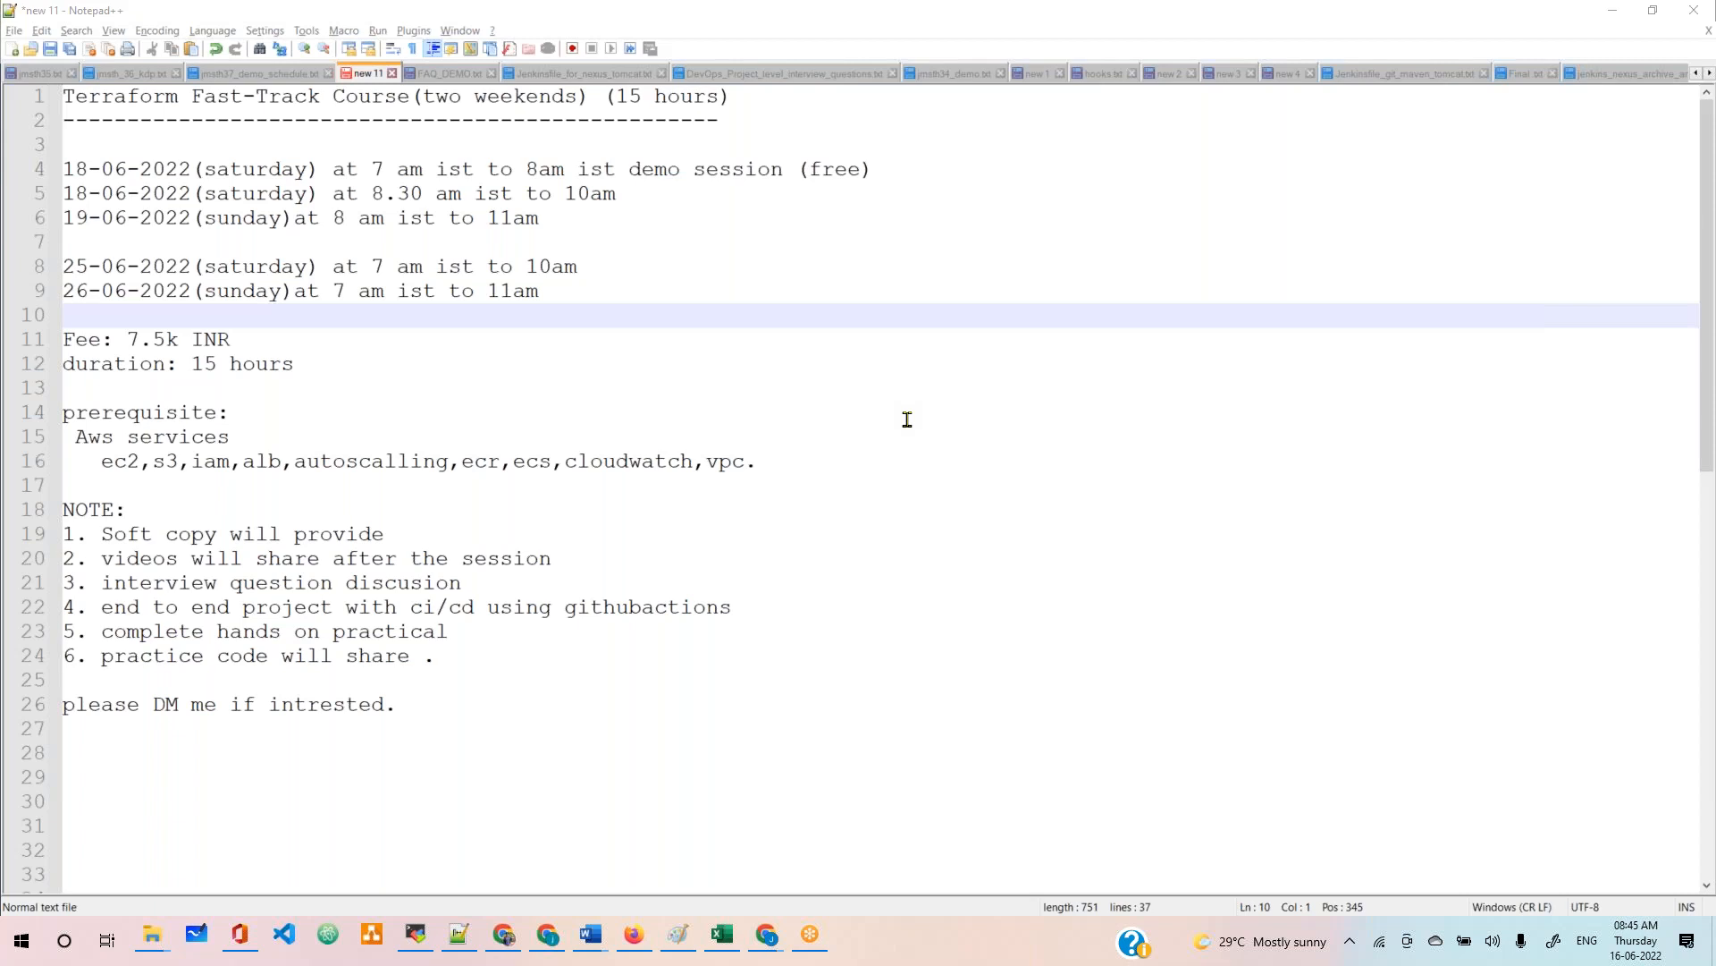
mouse_move(247, 169)
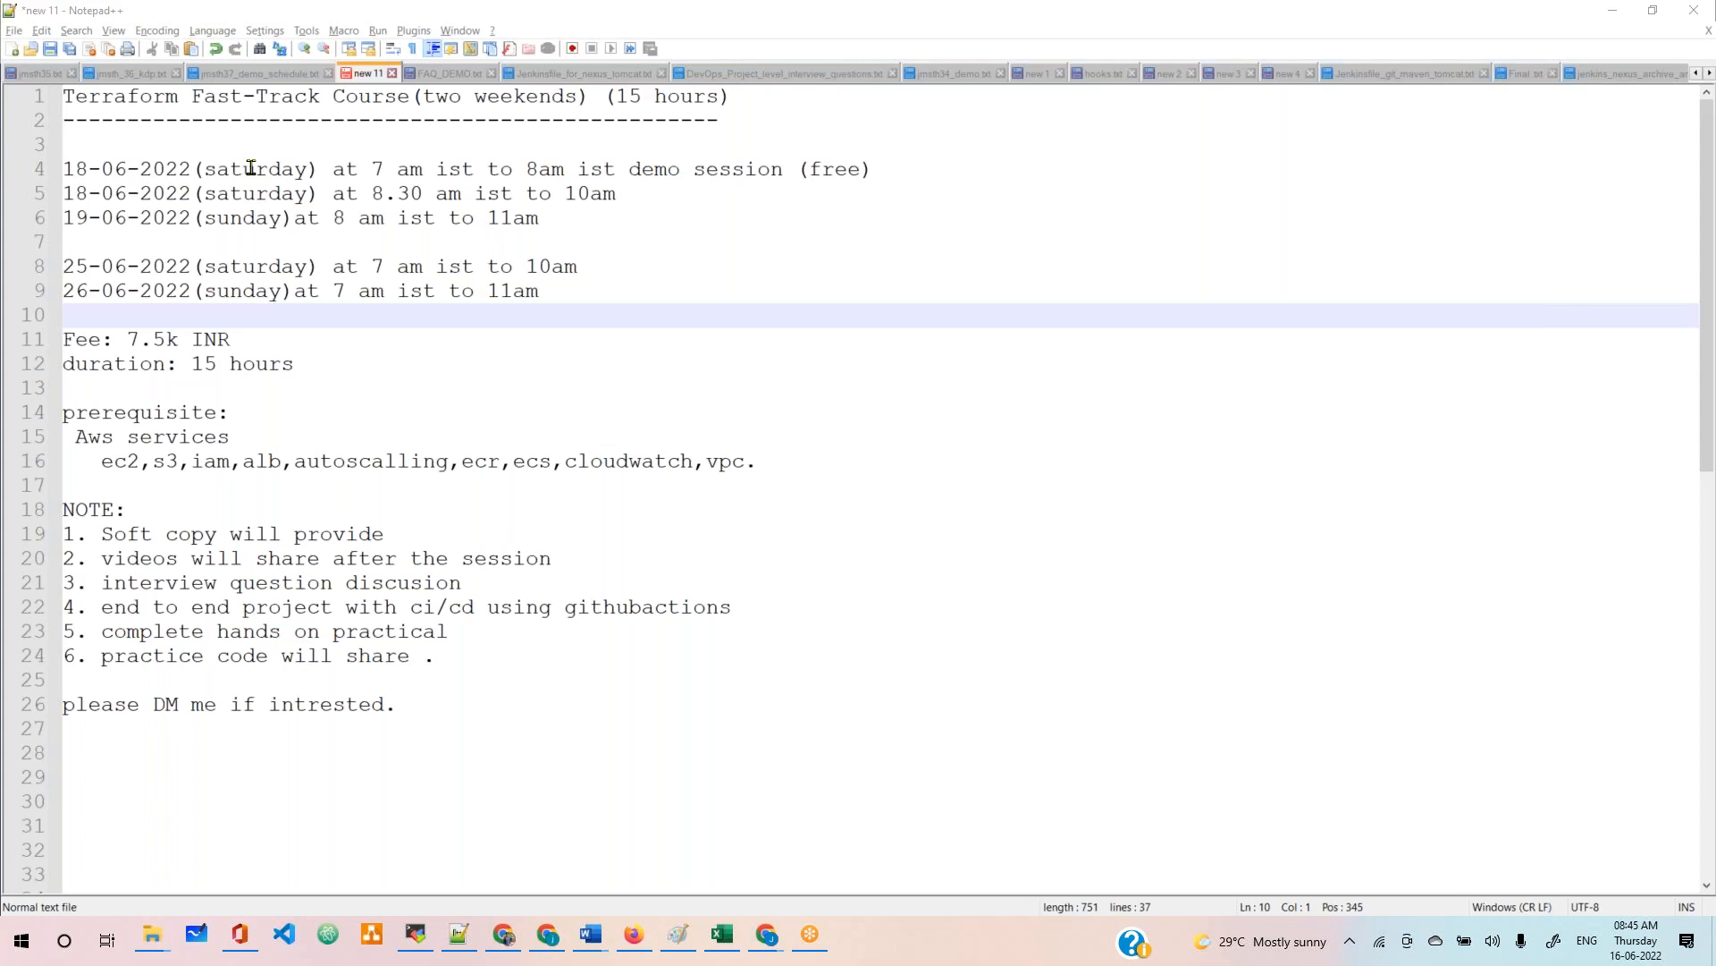
mouse_move(417, 121)
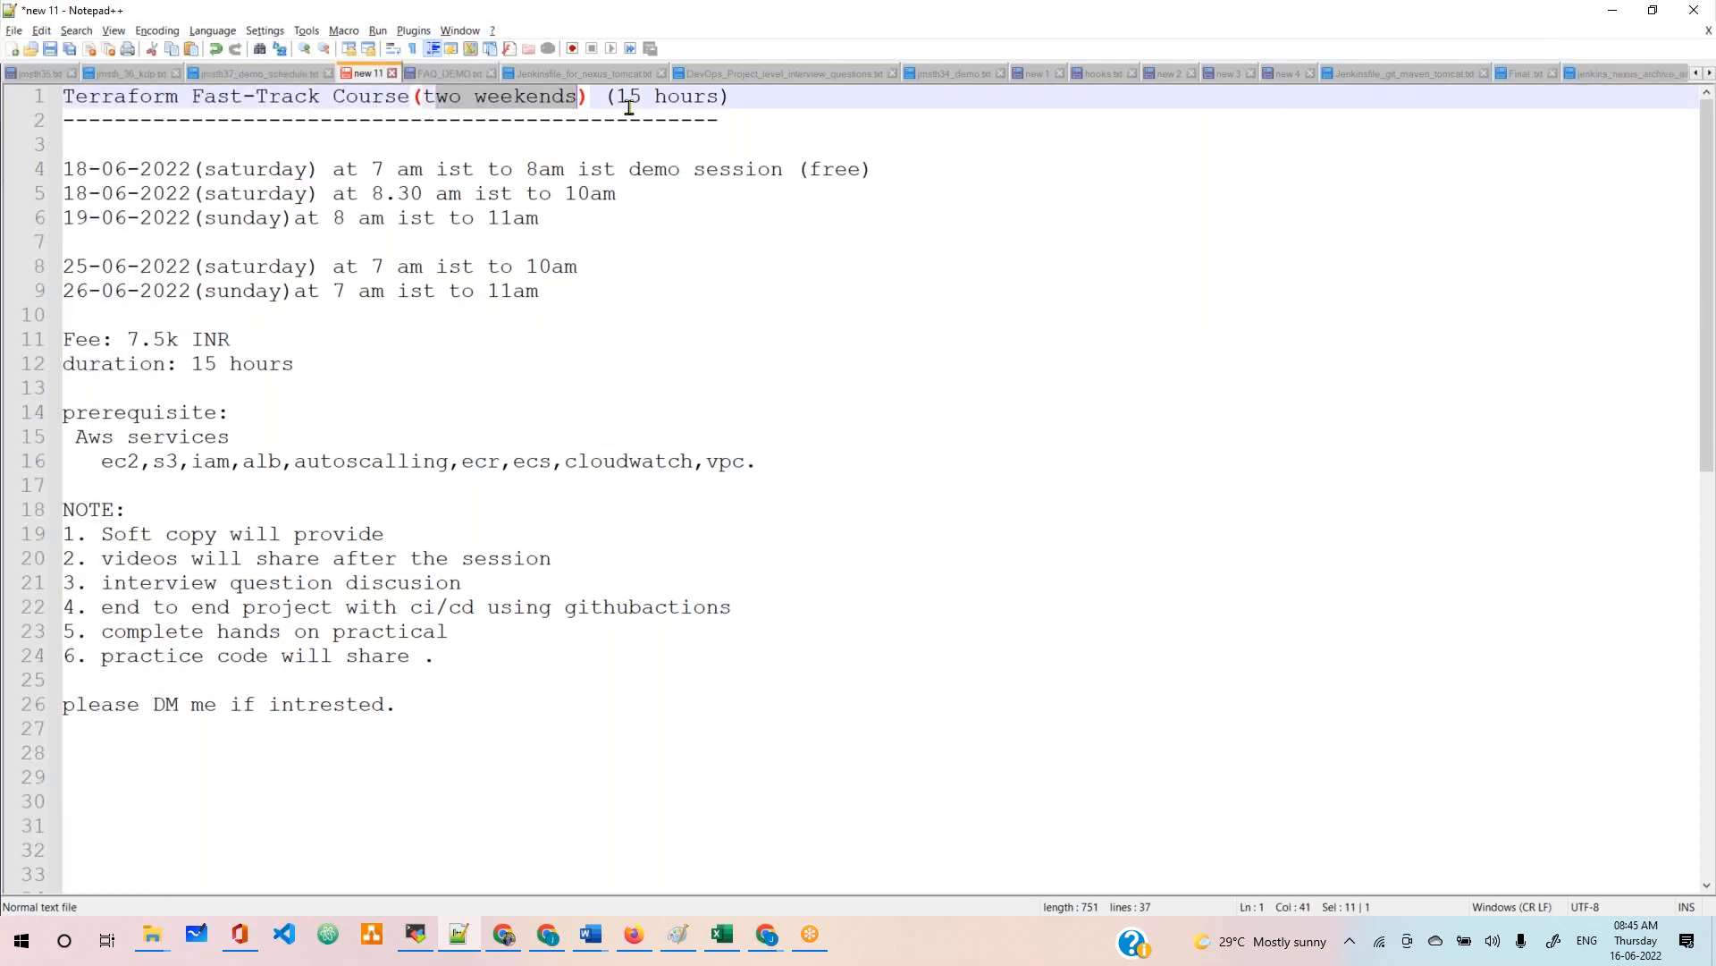
mouse_move(607, 122)
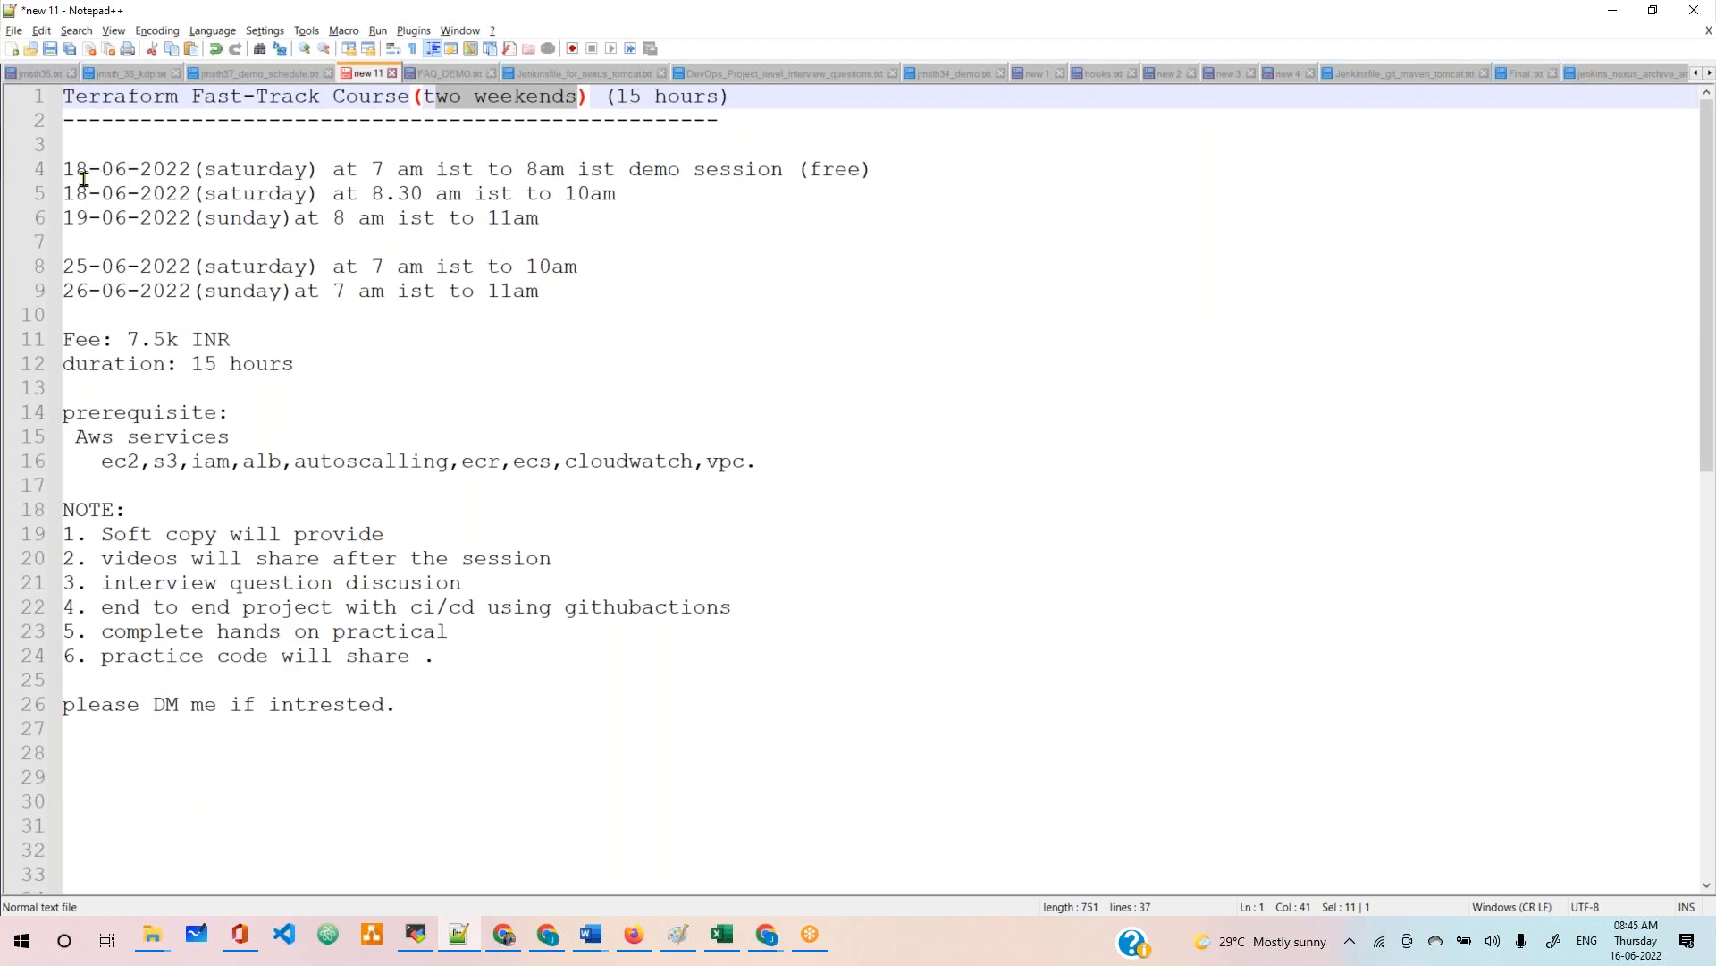
mouse_move(205, 175)
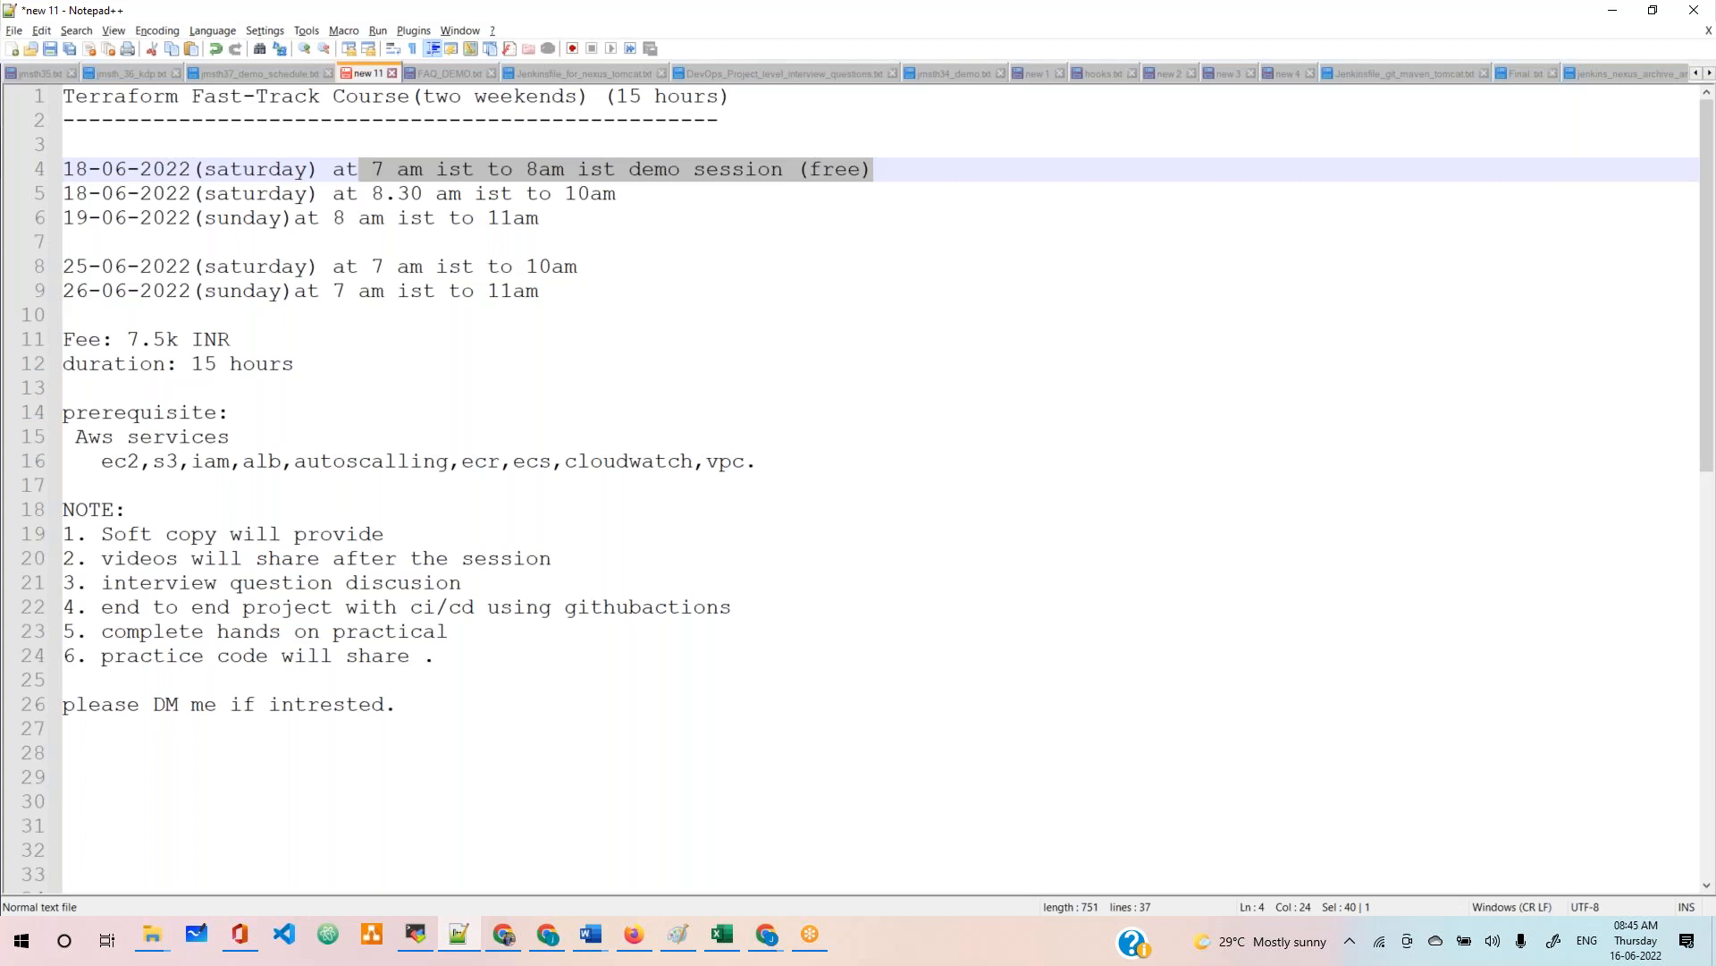
mouse_move(359, 181)
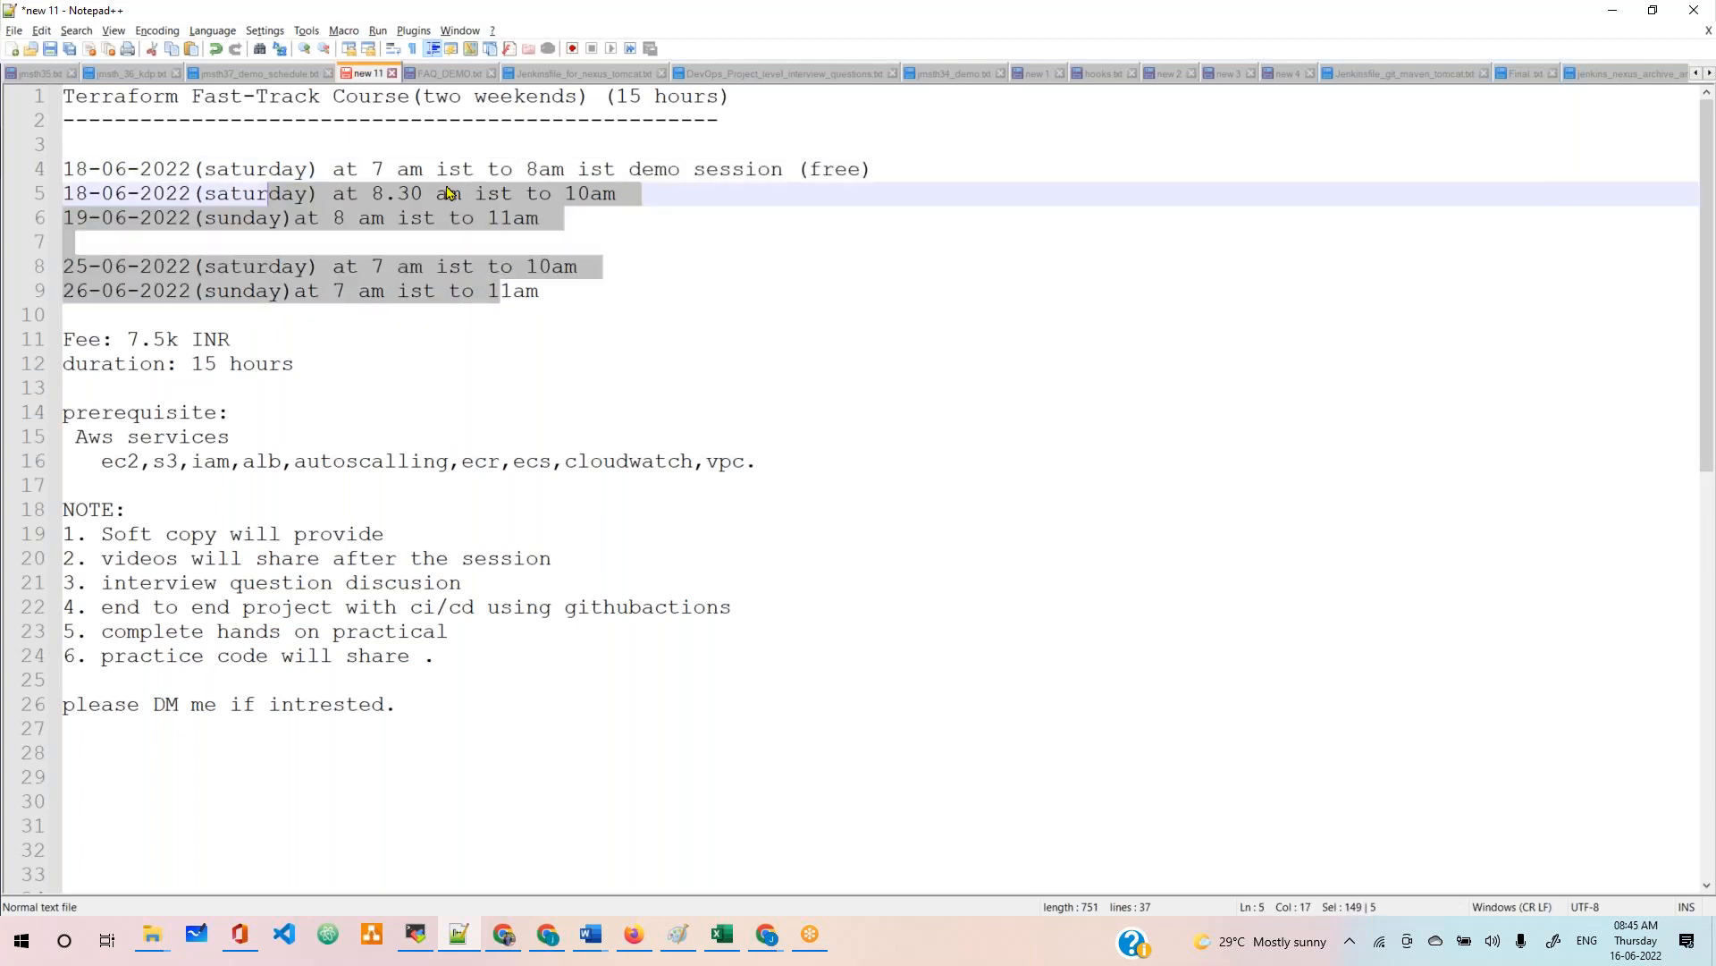
double_click(398, 193)
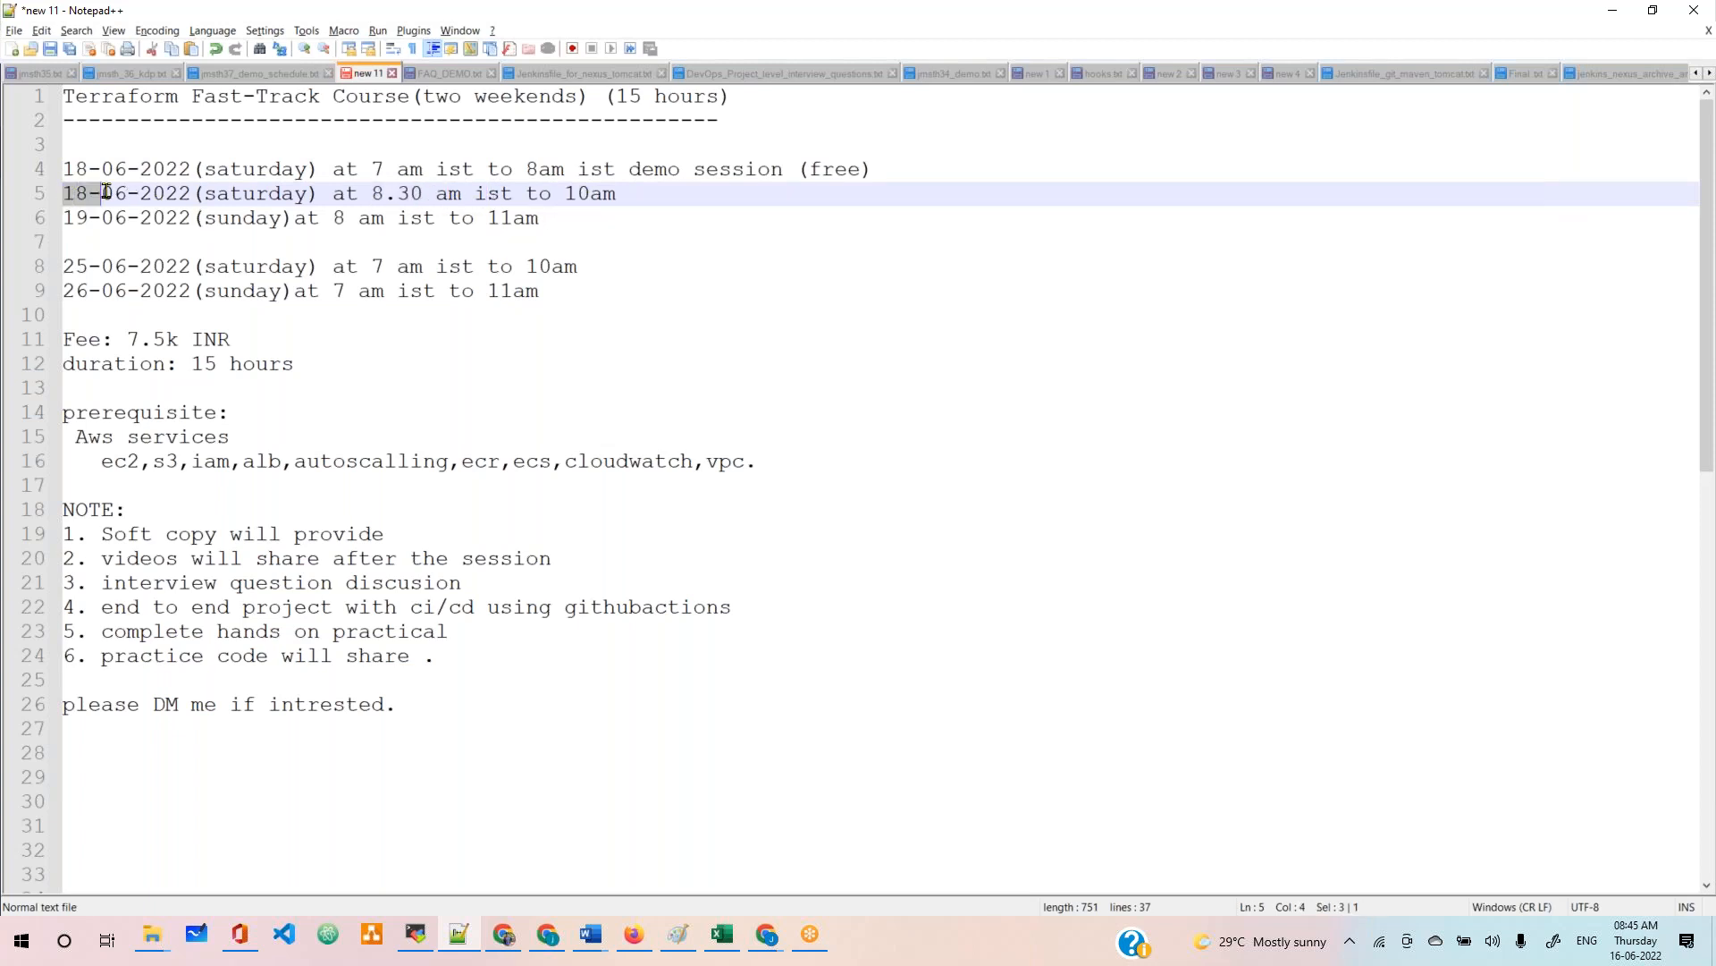
mouse_move(364, 193)
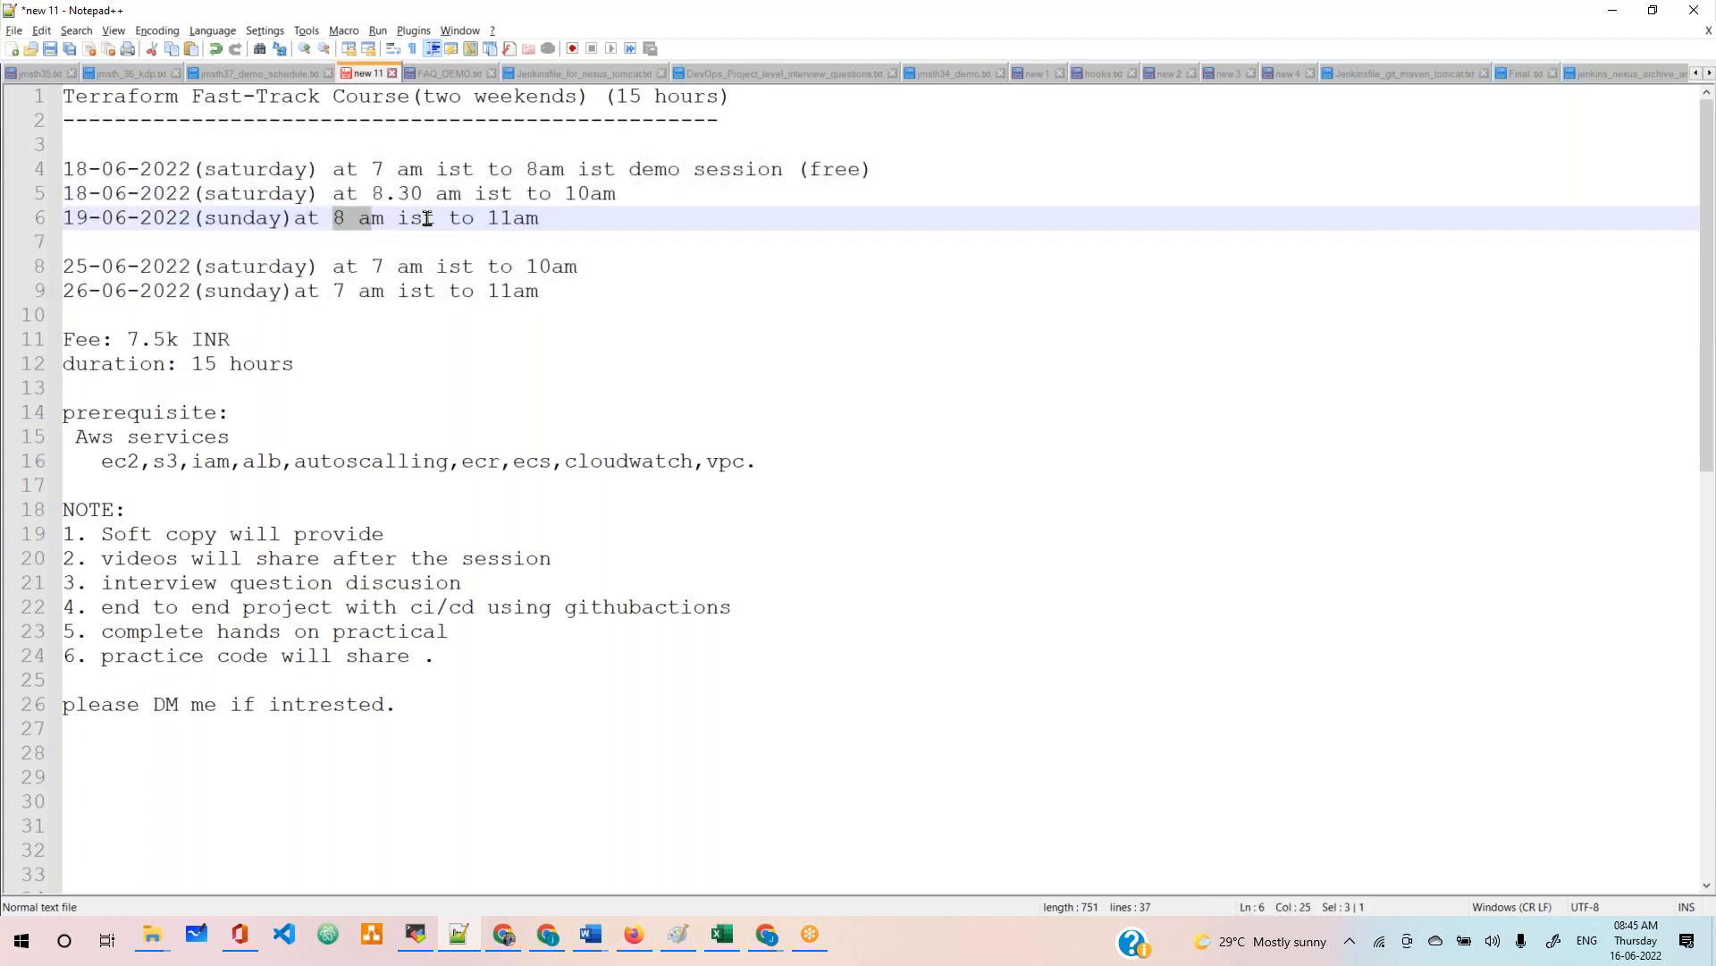
left_click(452, 218)
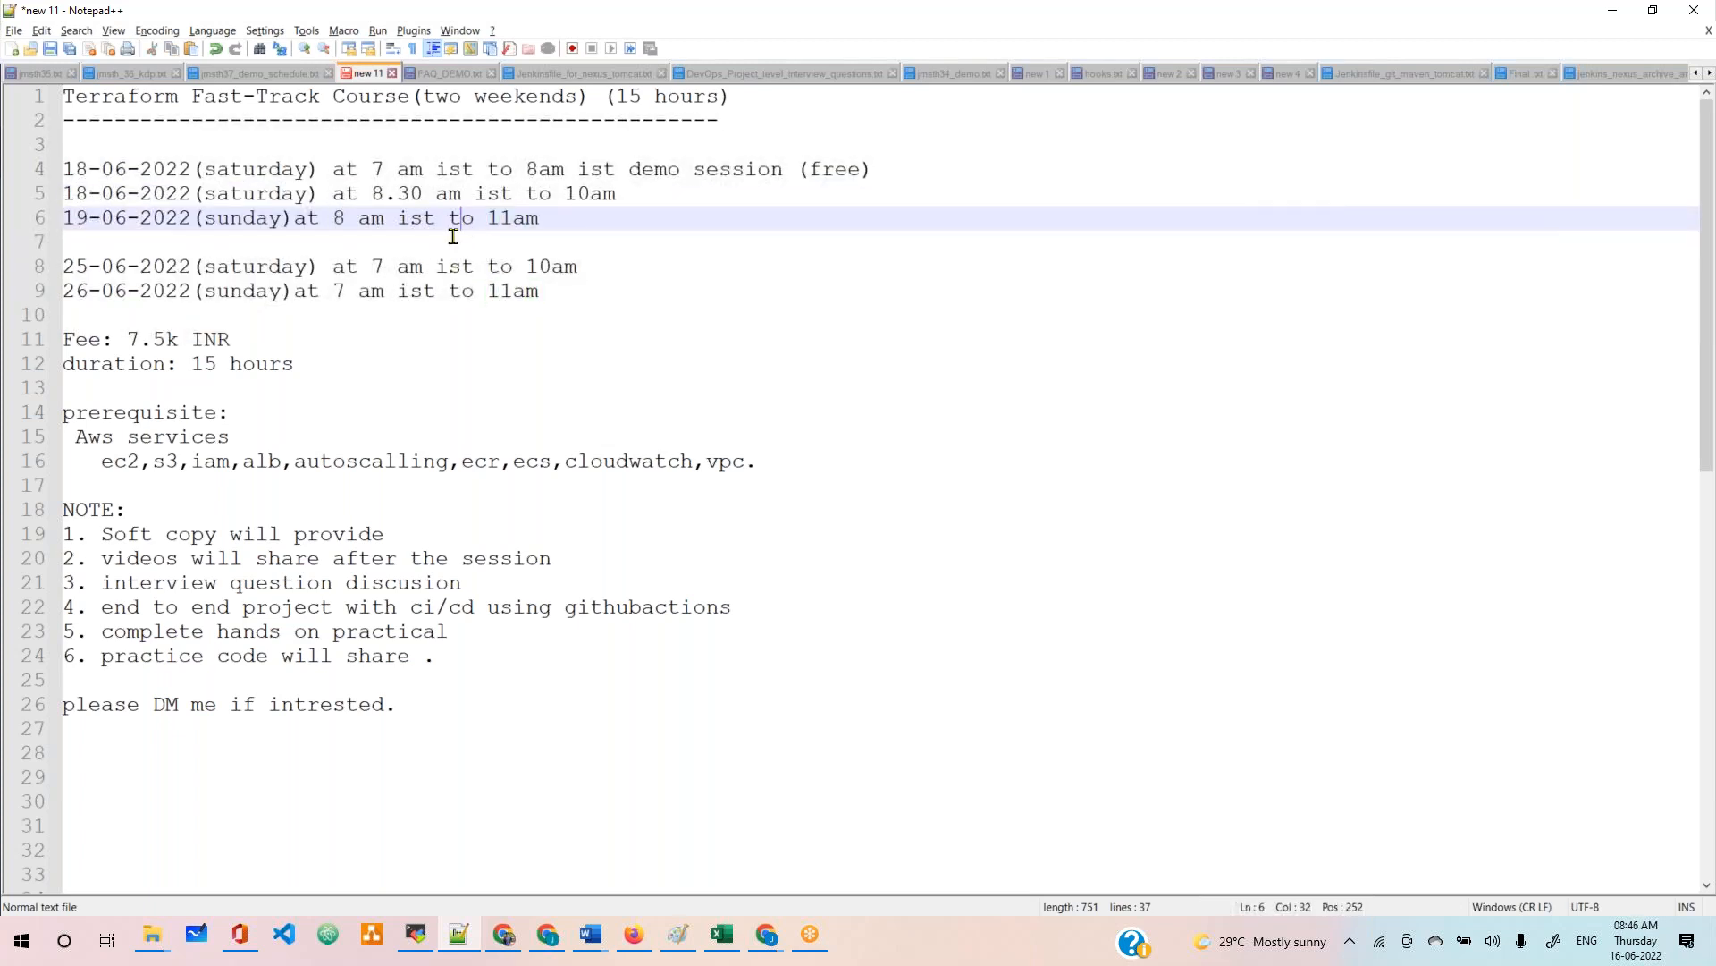
mouse_move(416, 221)
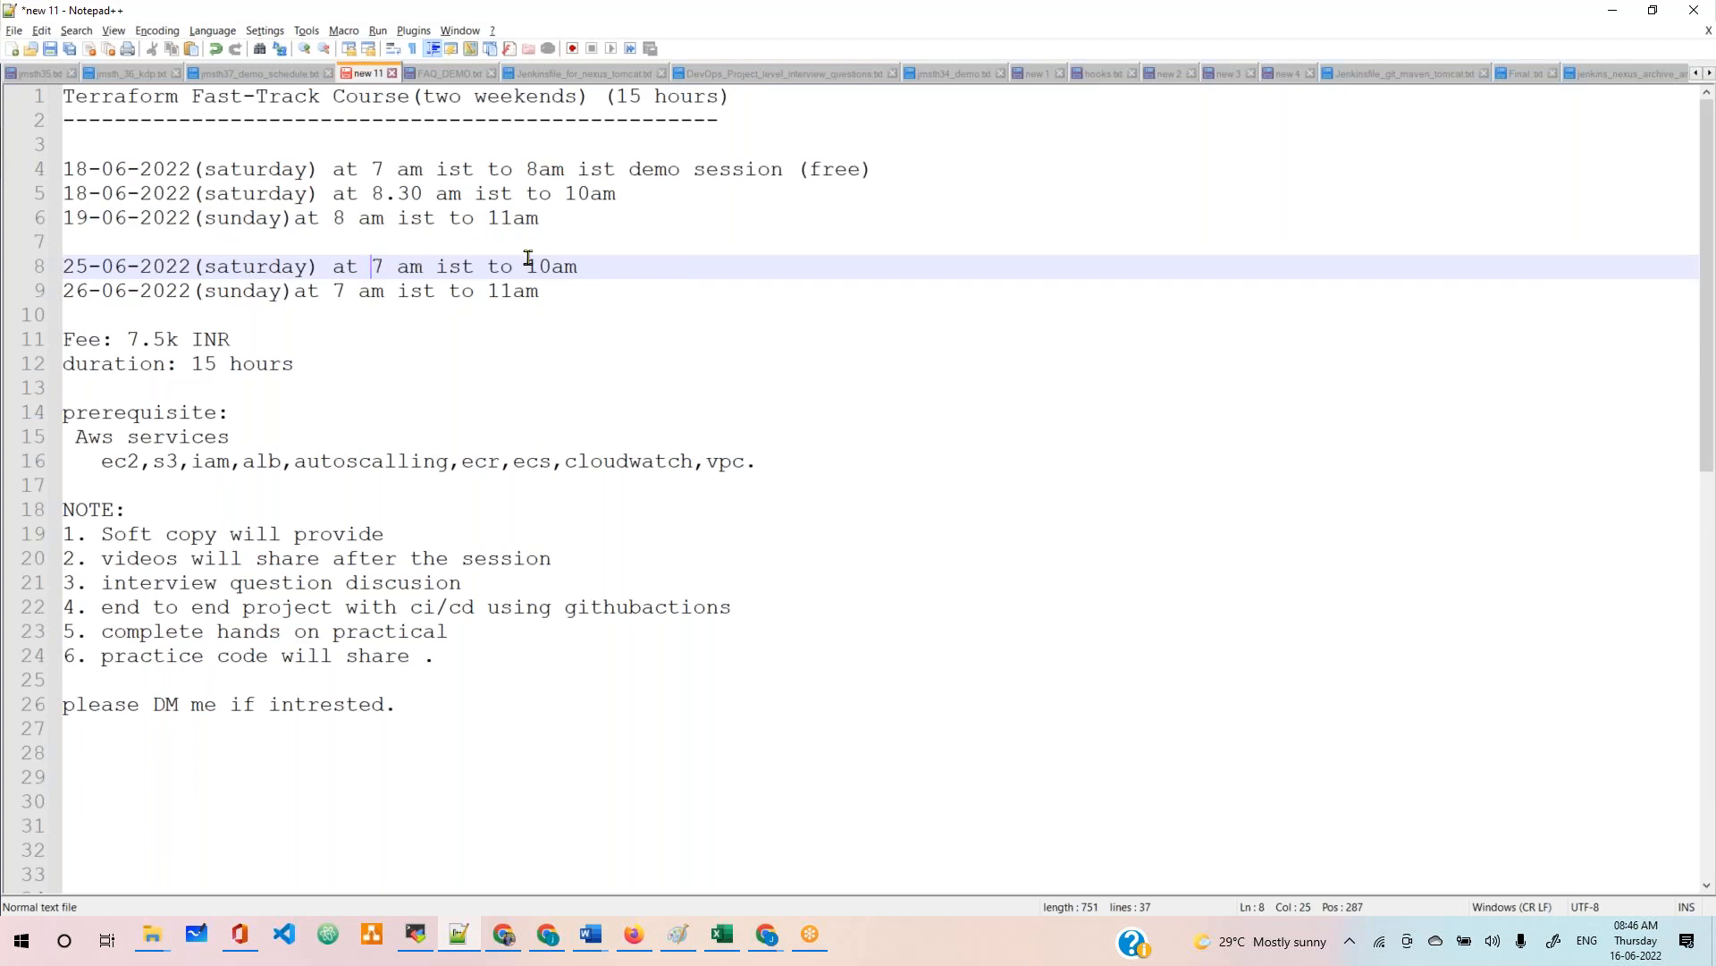
double_click(553, 266)
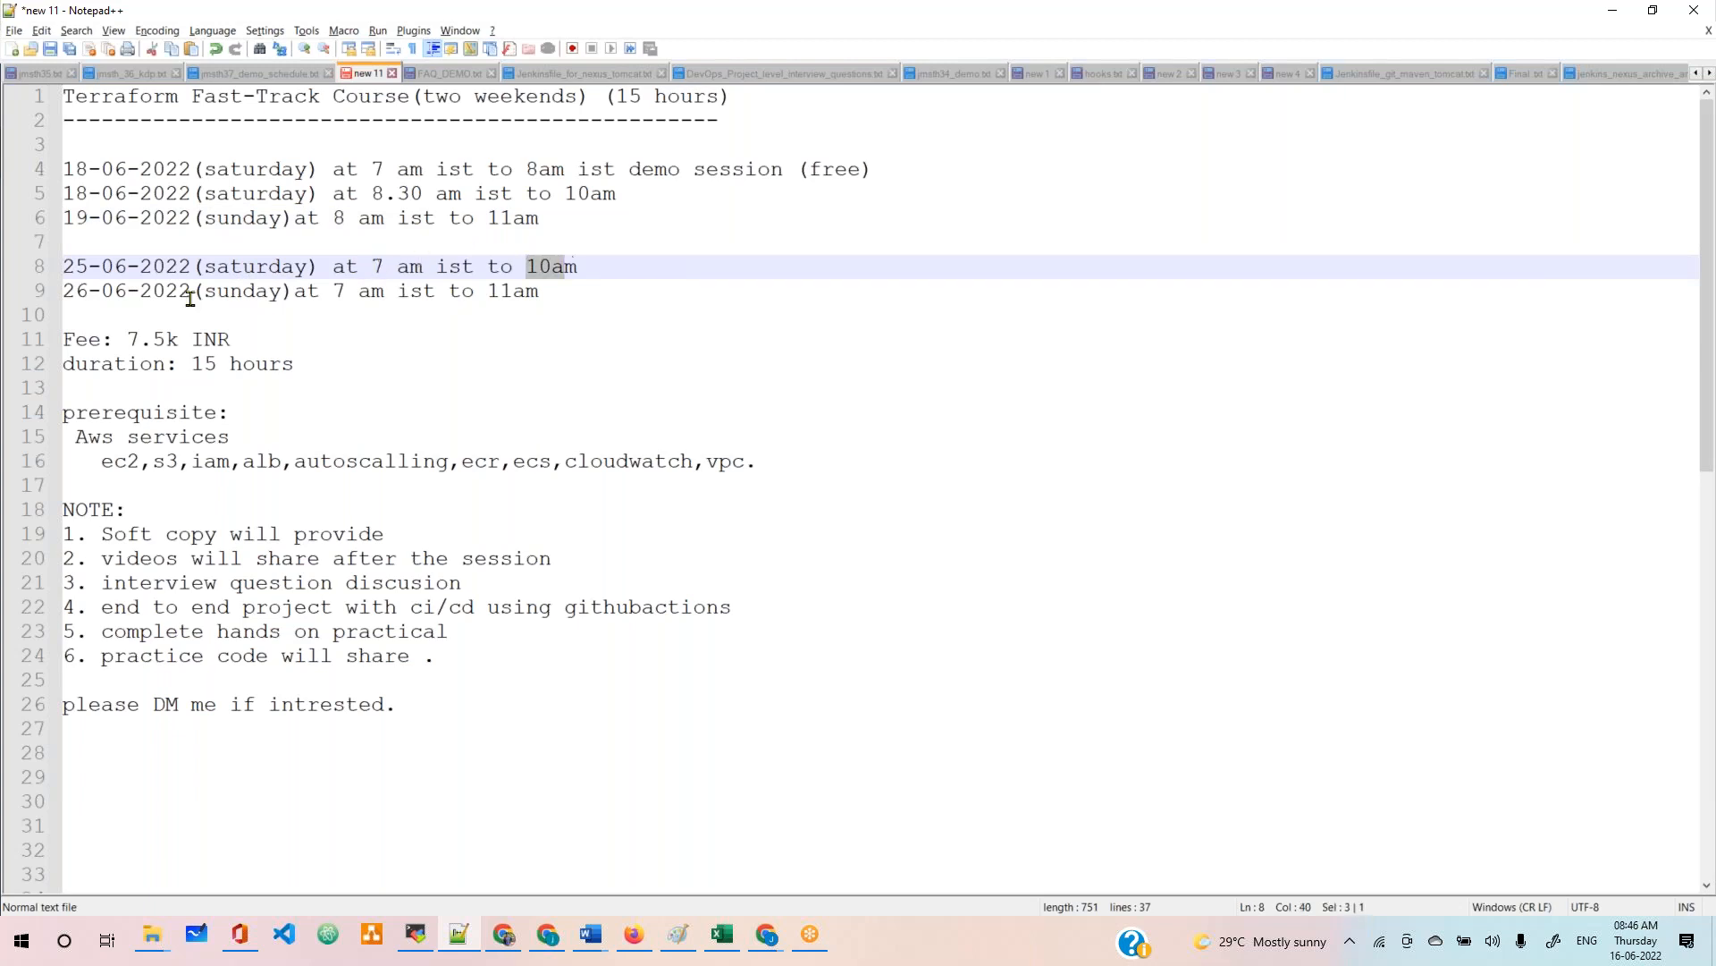
left_click(489, 291)
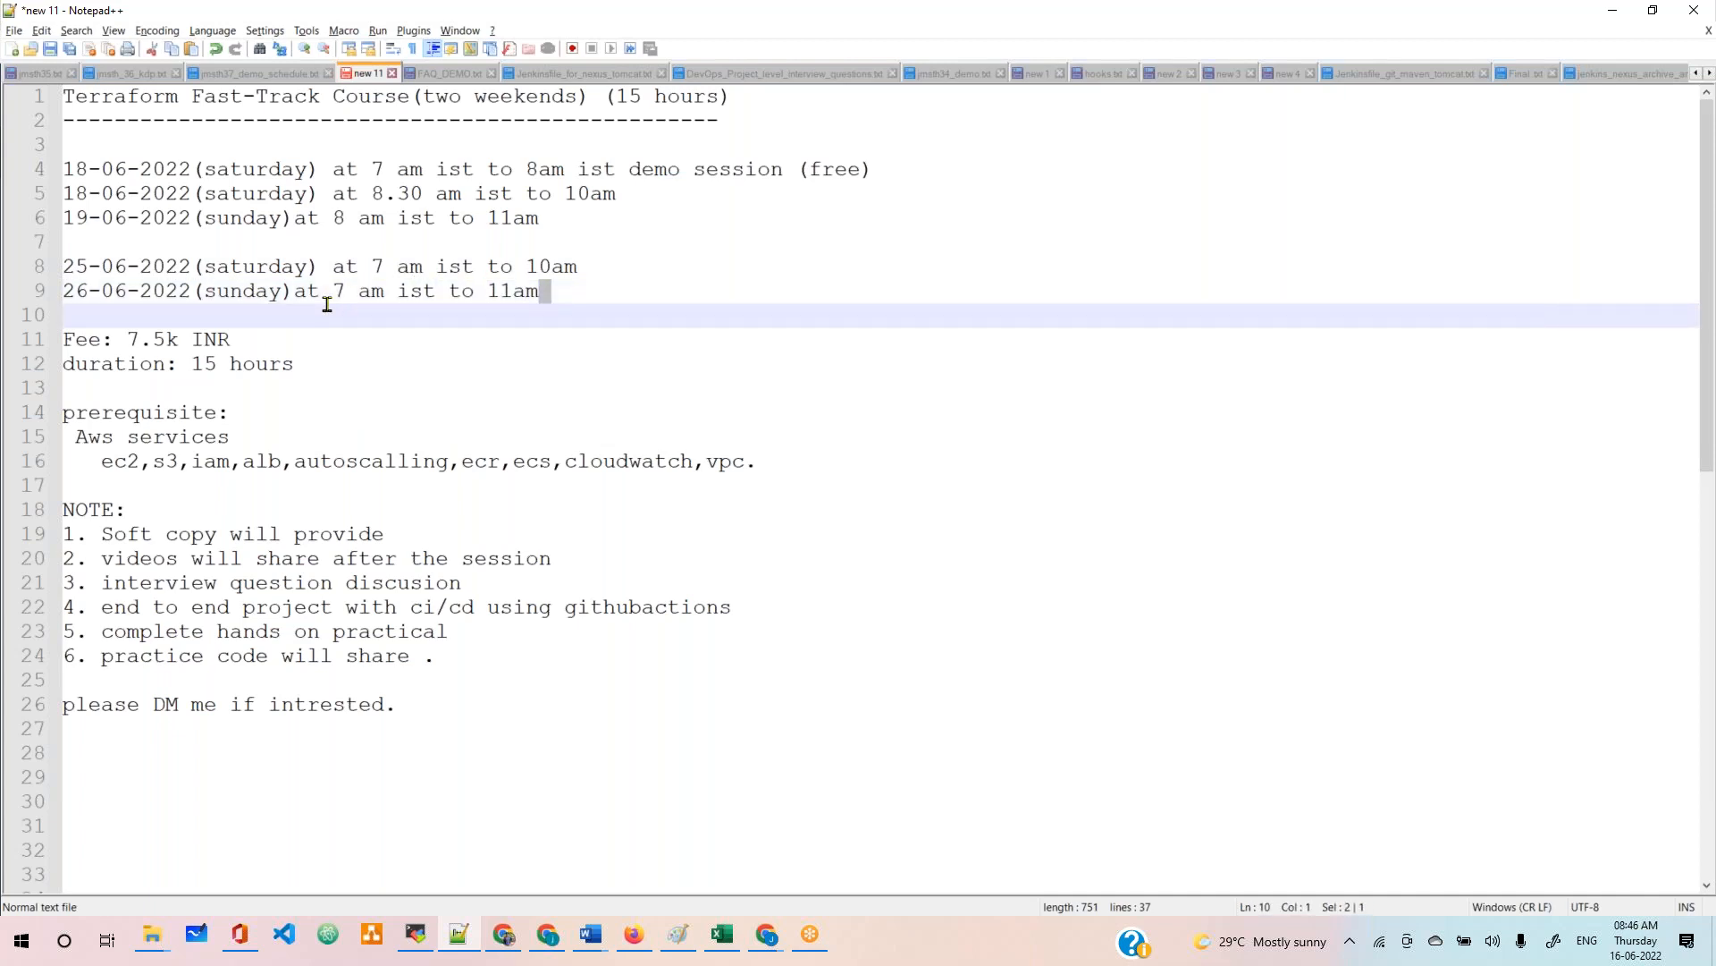
left_click_drag(328, 289, 538, 290)
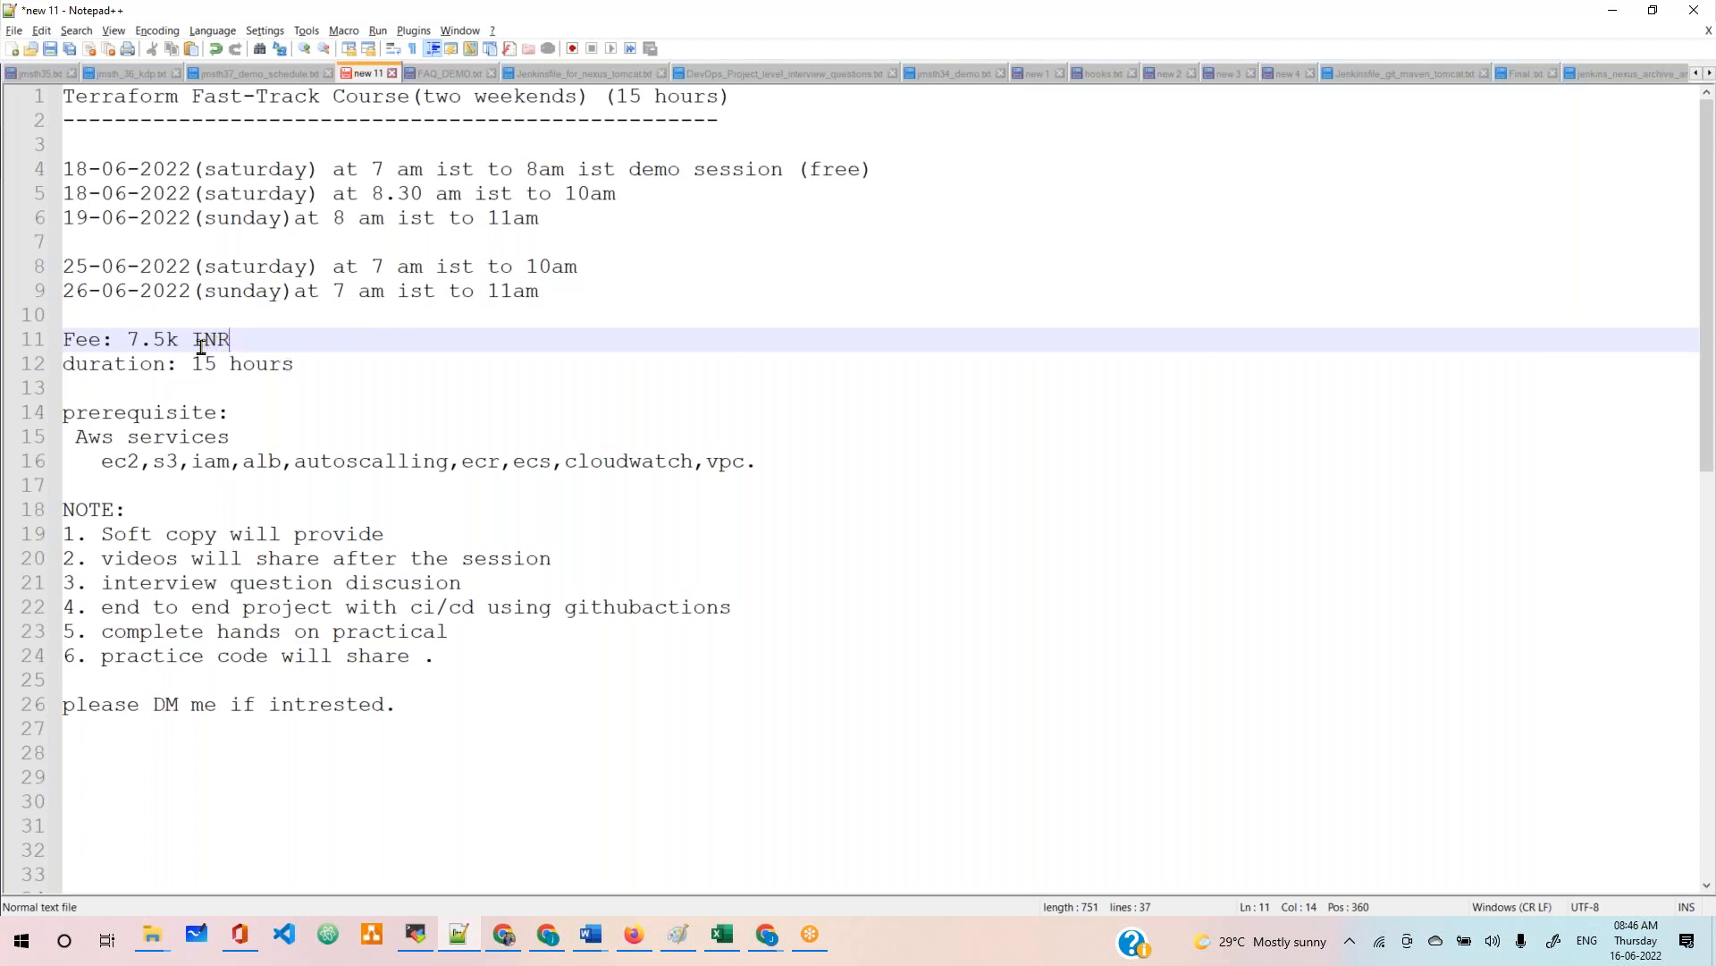
mouse_move(202, 448)
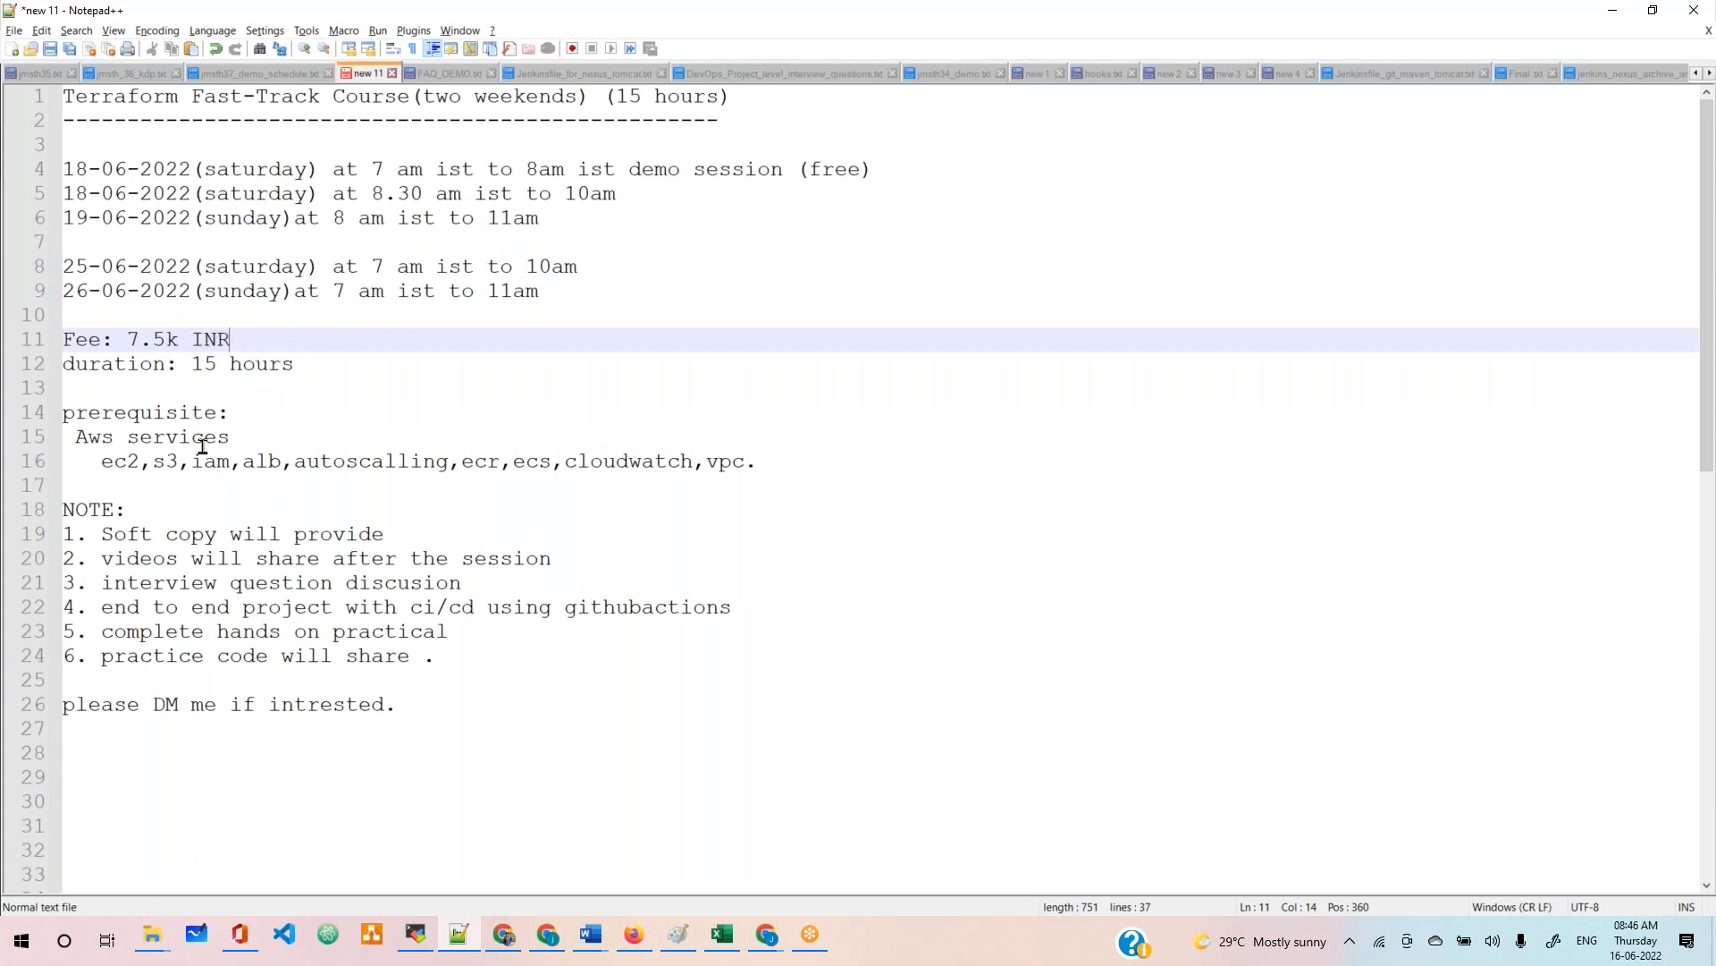
mouse_move(191, 460)
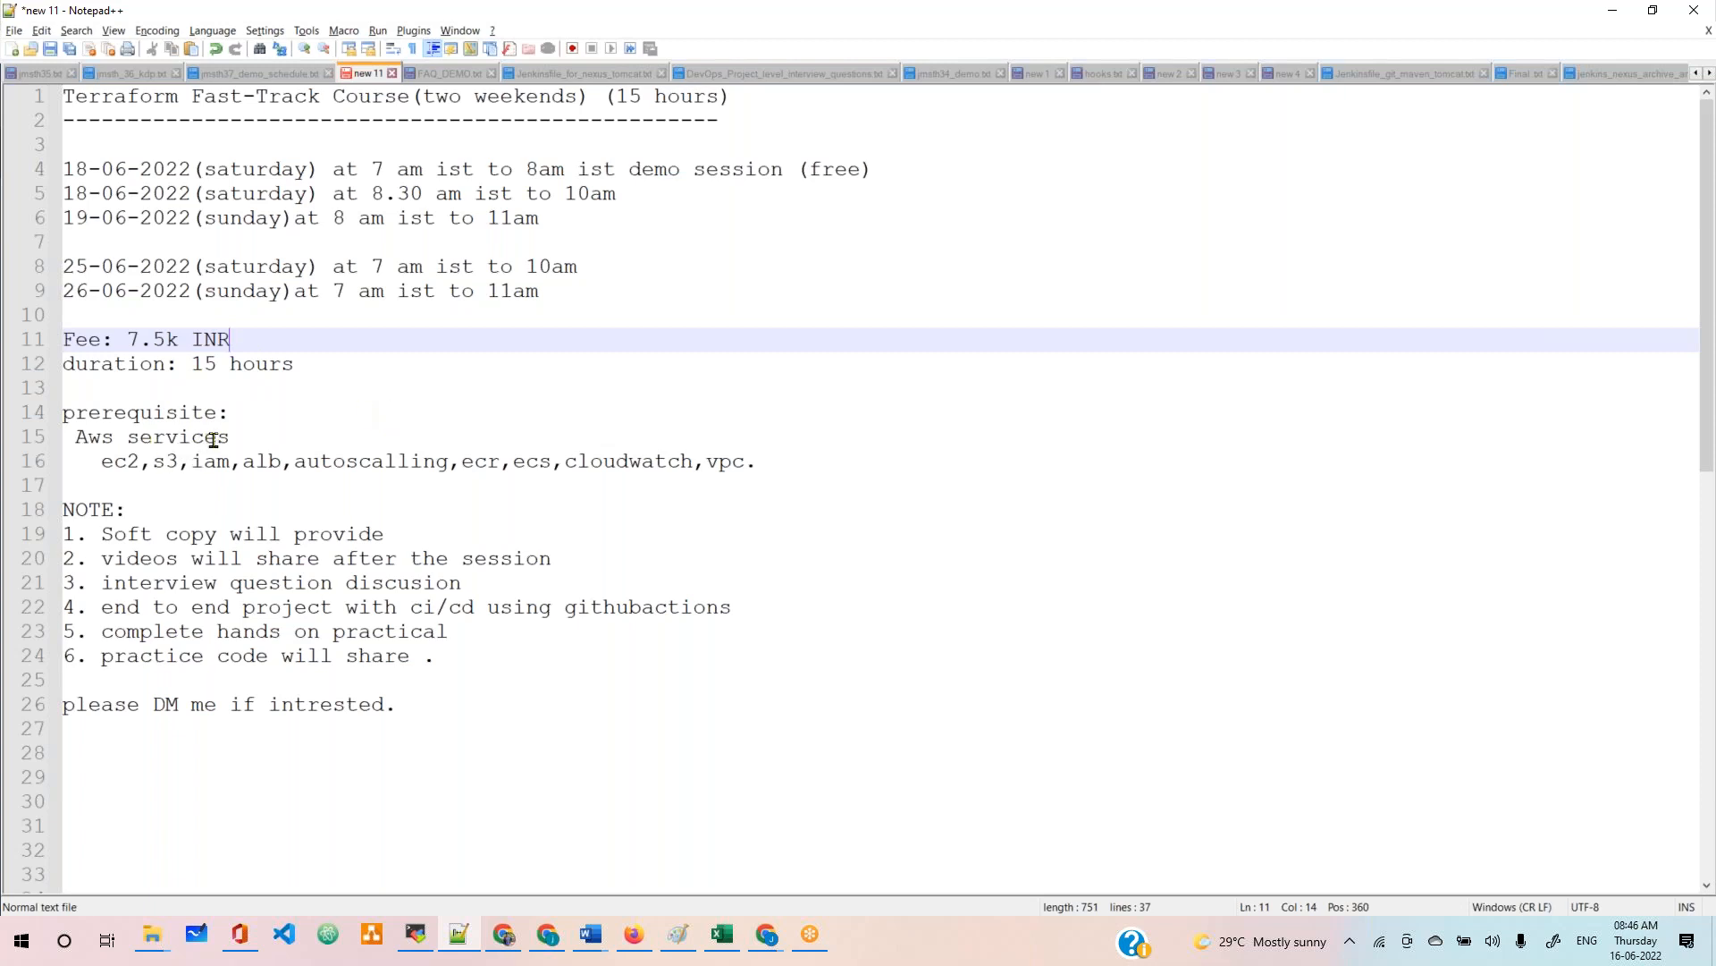
mouse_move(198, 412)
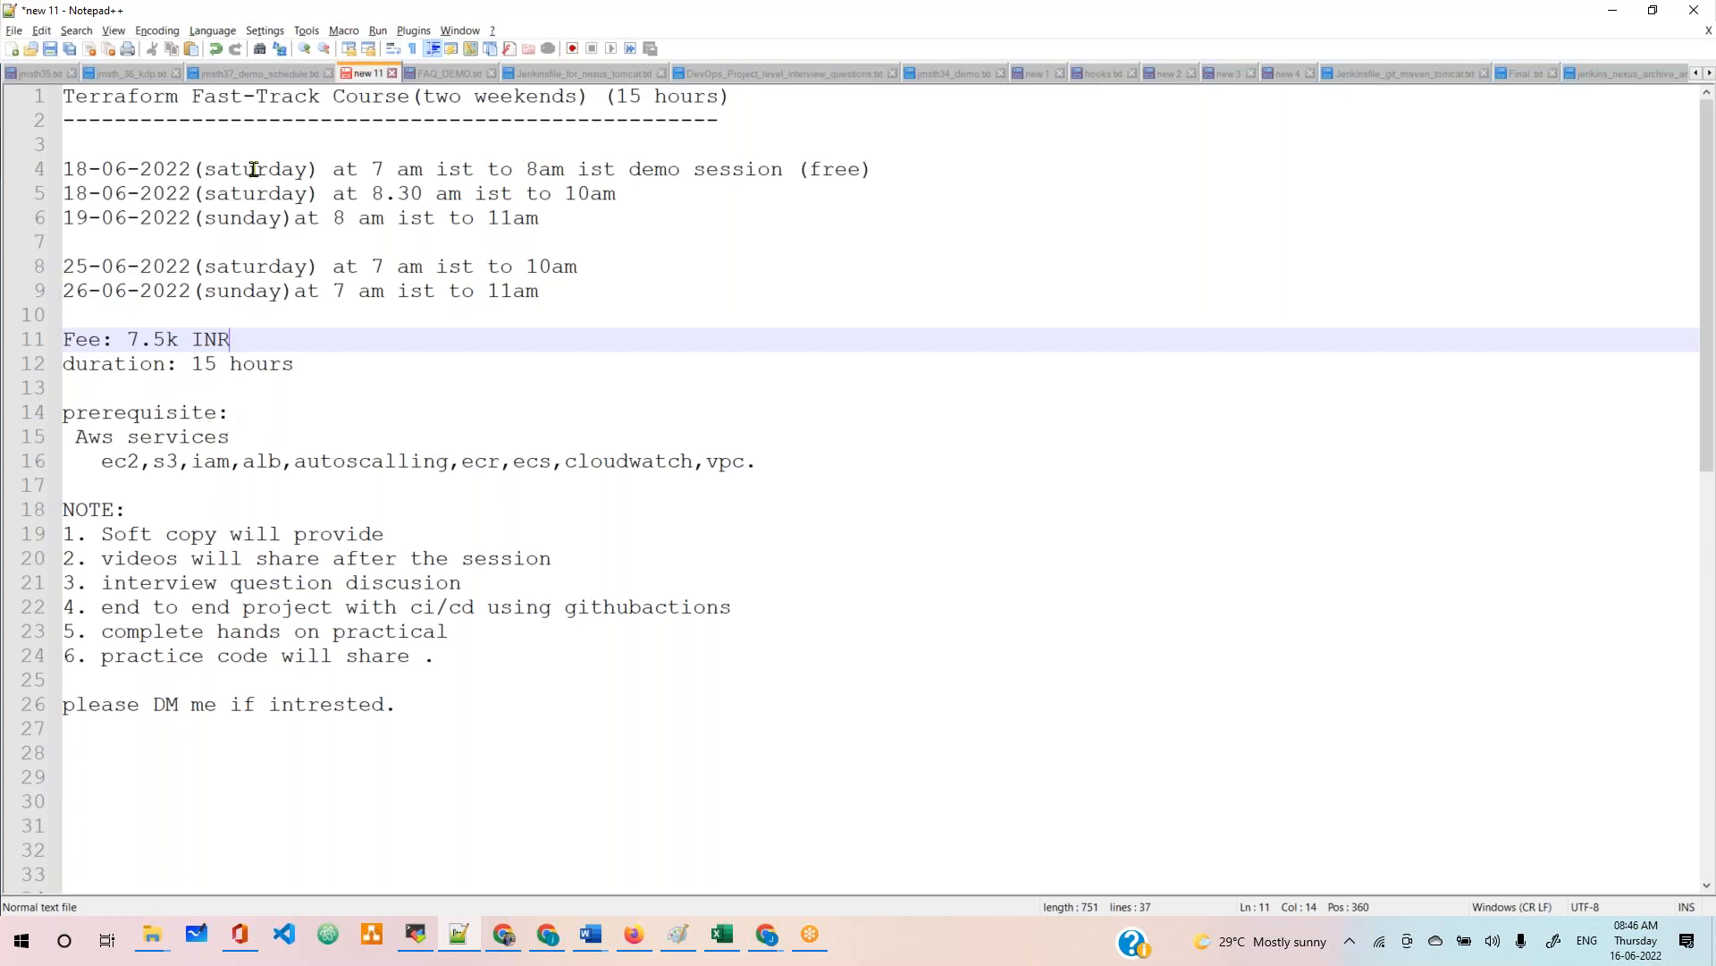
mouse_move(323, 134)
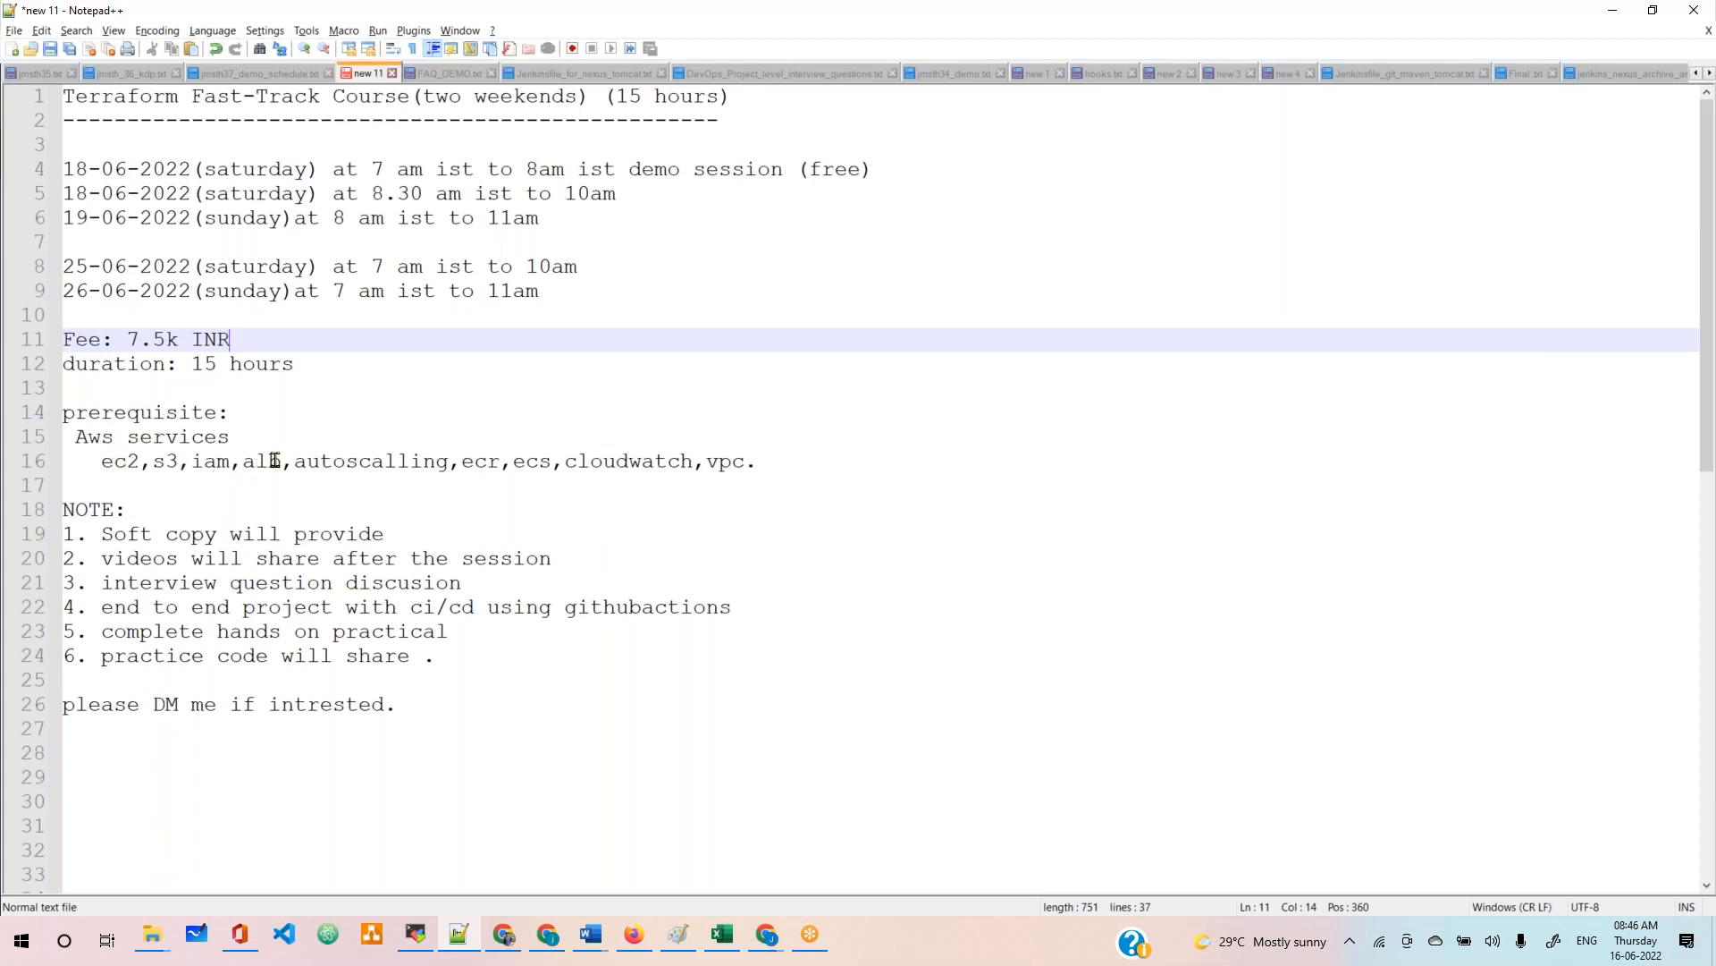
mouse_move(439, 481)
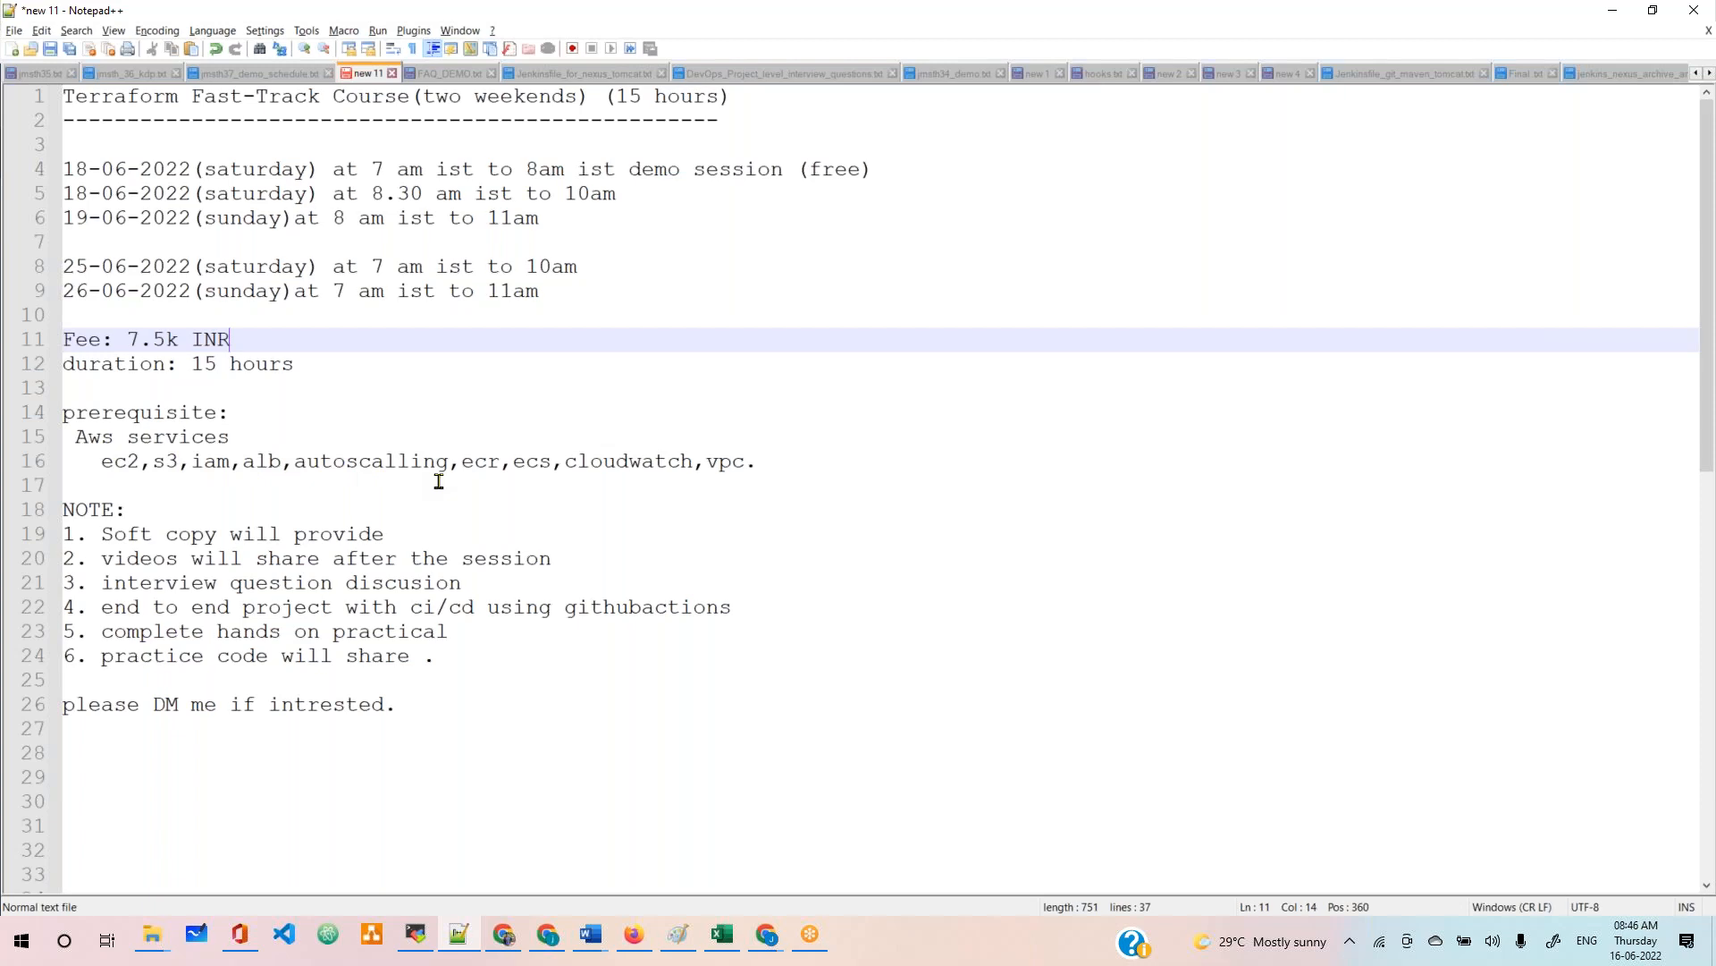
mouse_move(413, 488)
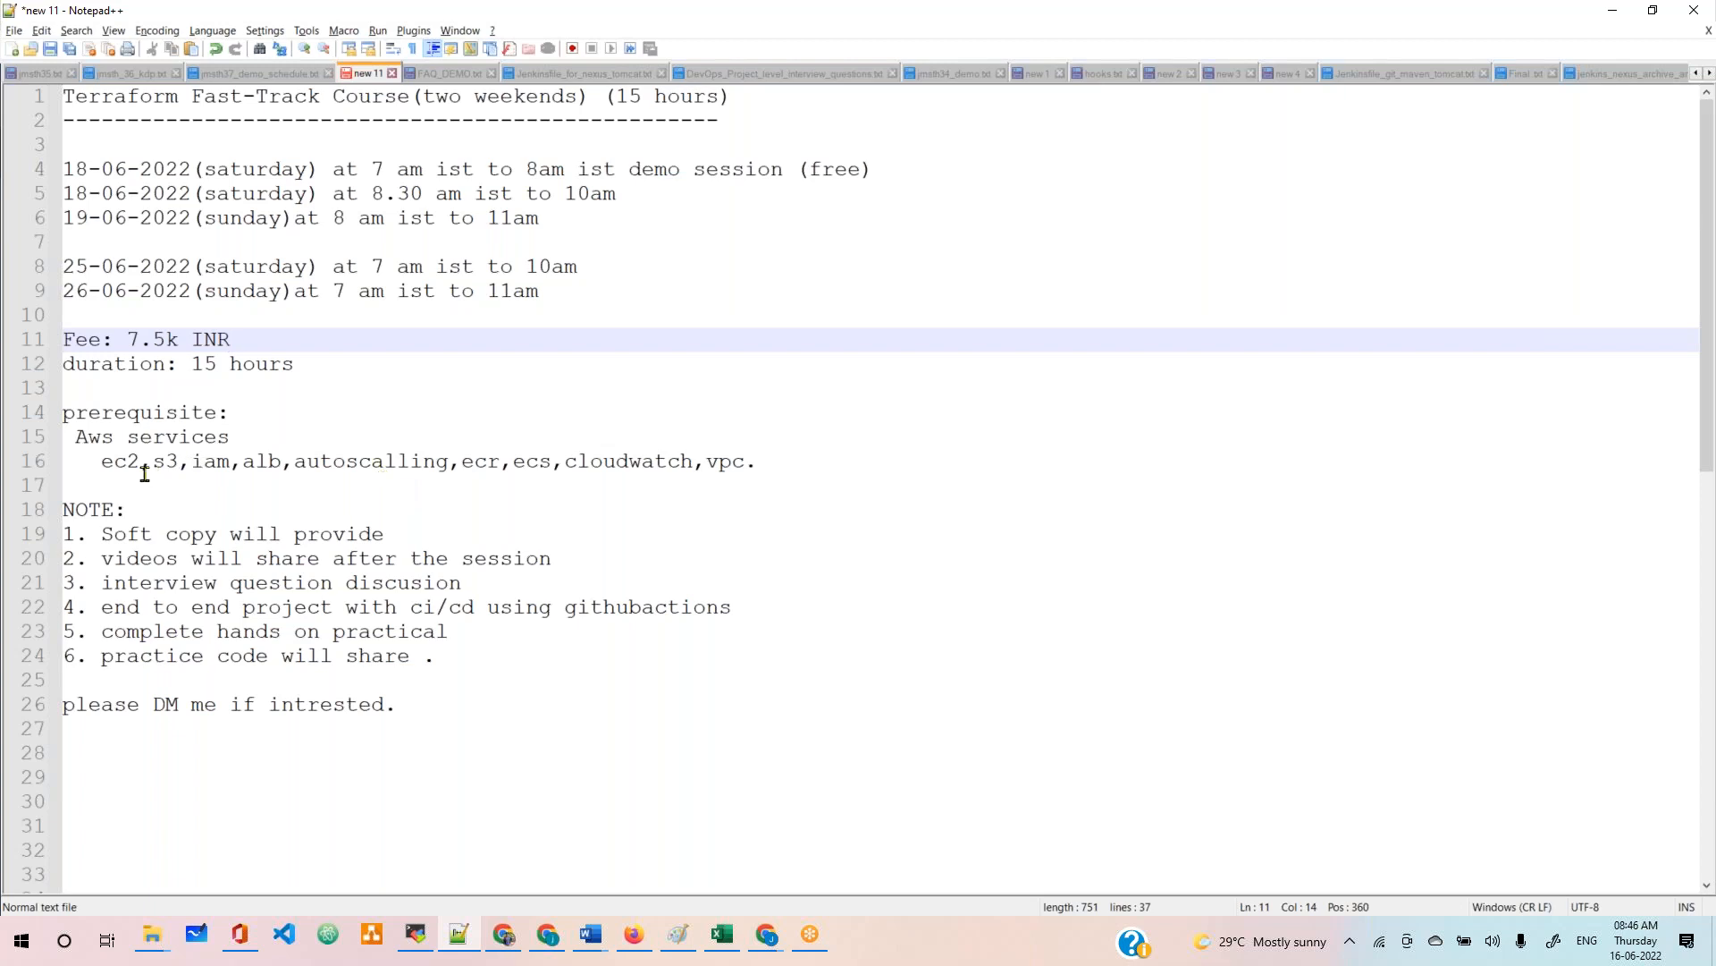
Step: Highlight the required AWS services list, the first two notes, and the practice code note
left_click_drag(100, 459, 753, 460)
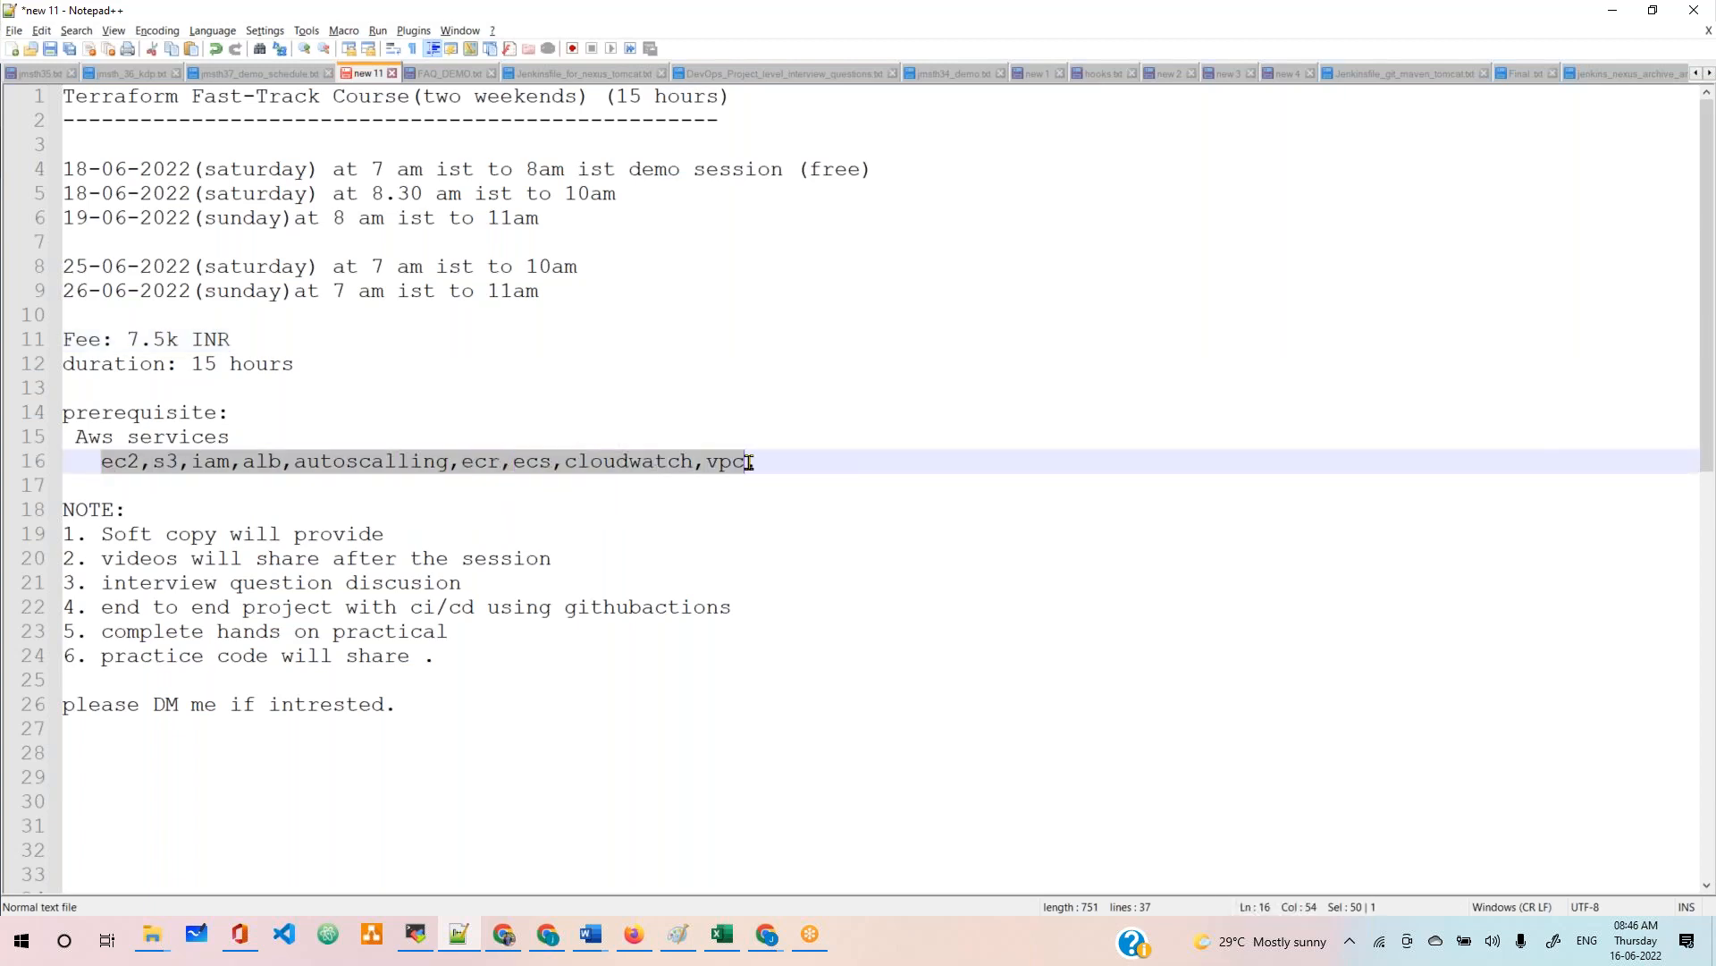
type(".")
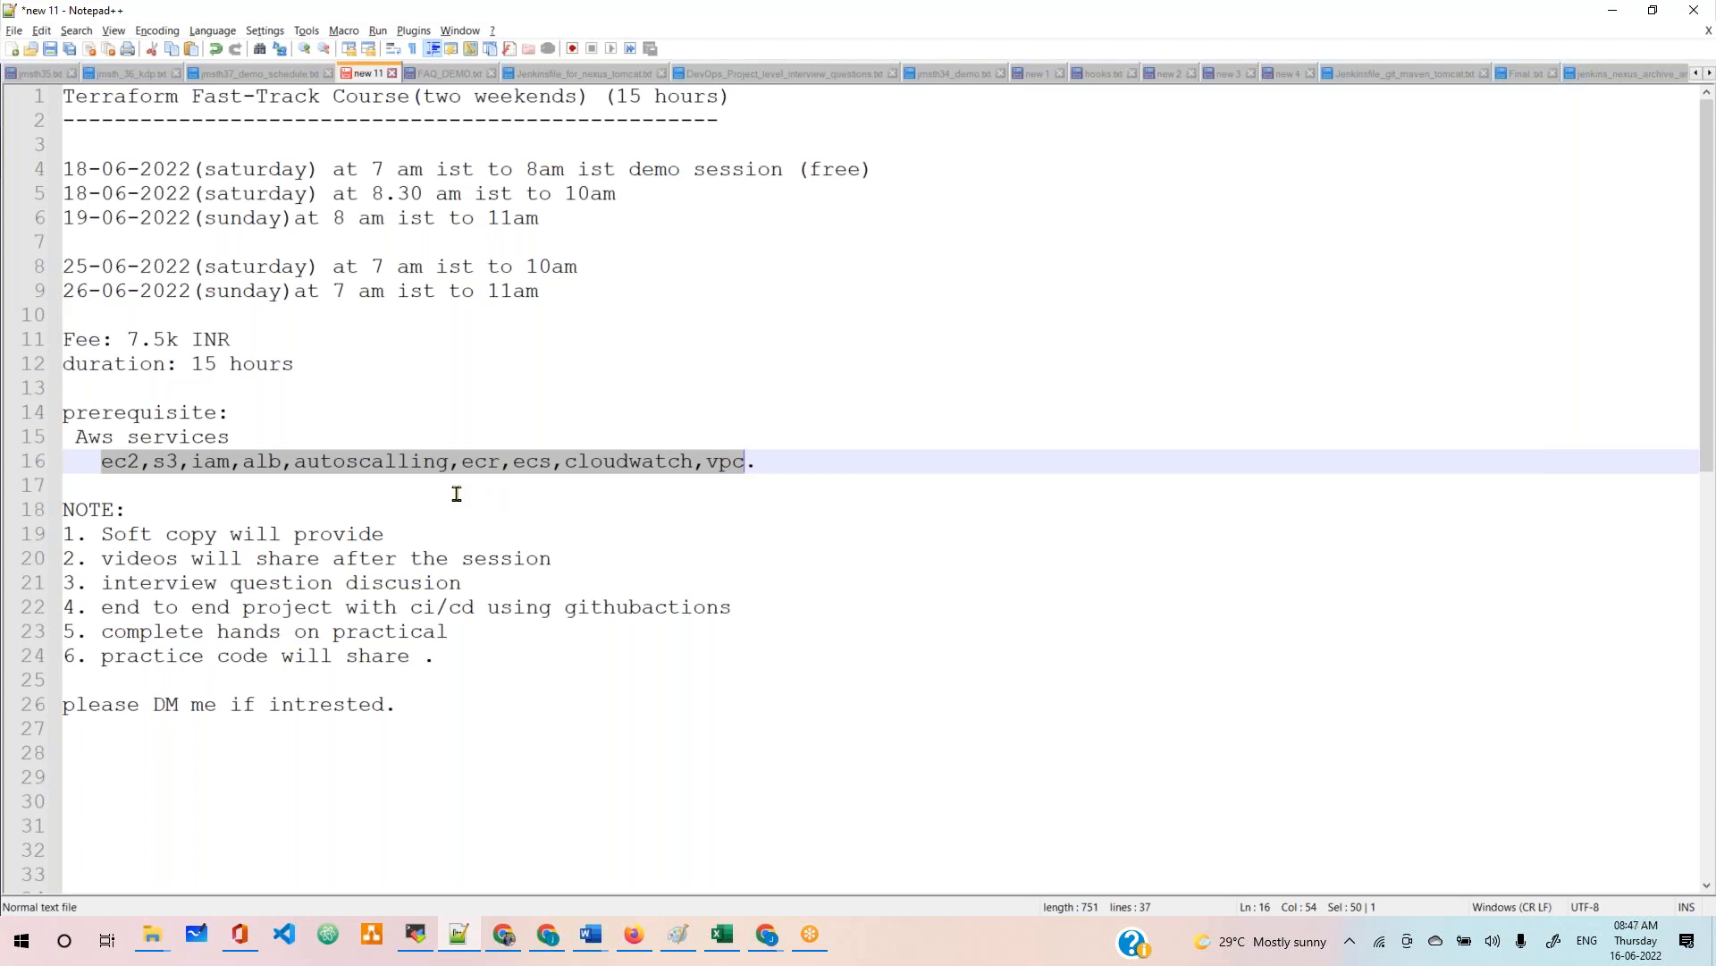
left_click(72, 482)
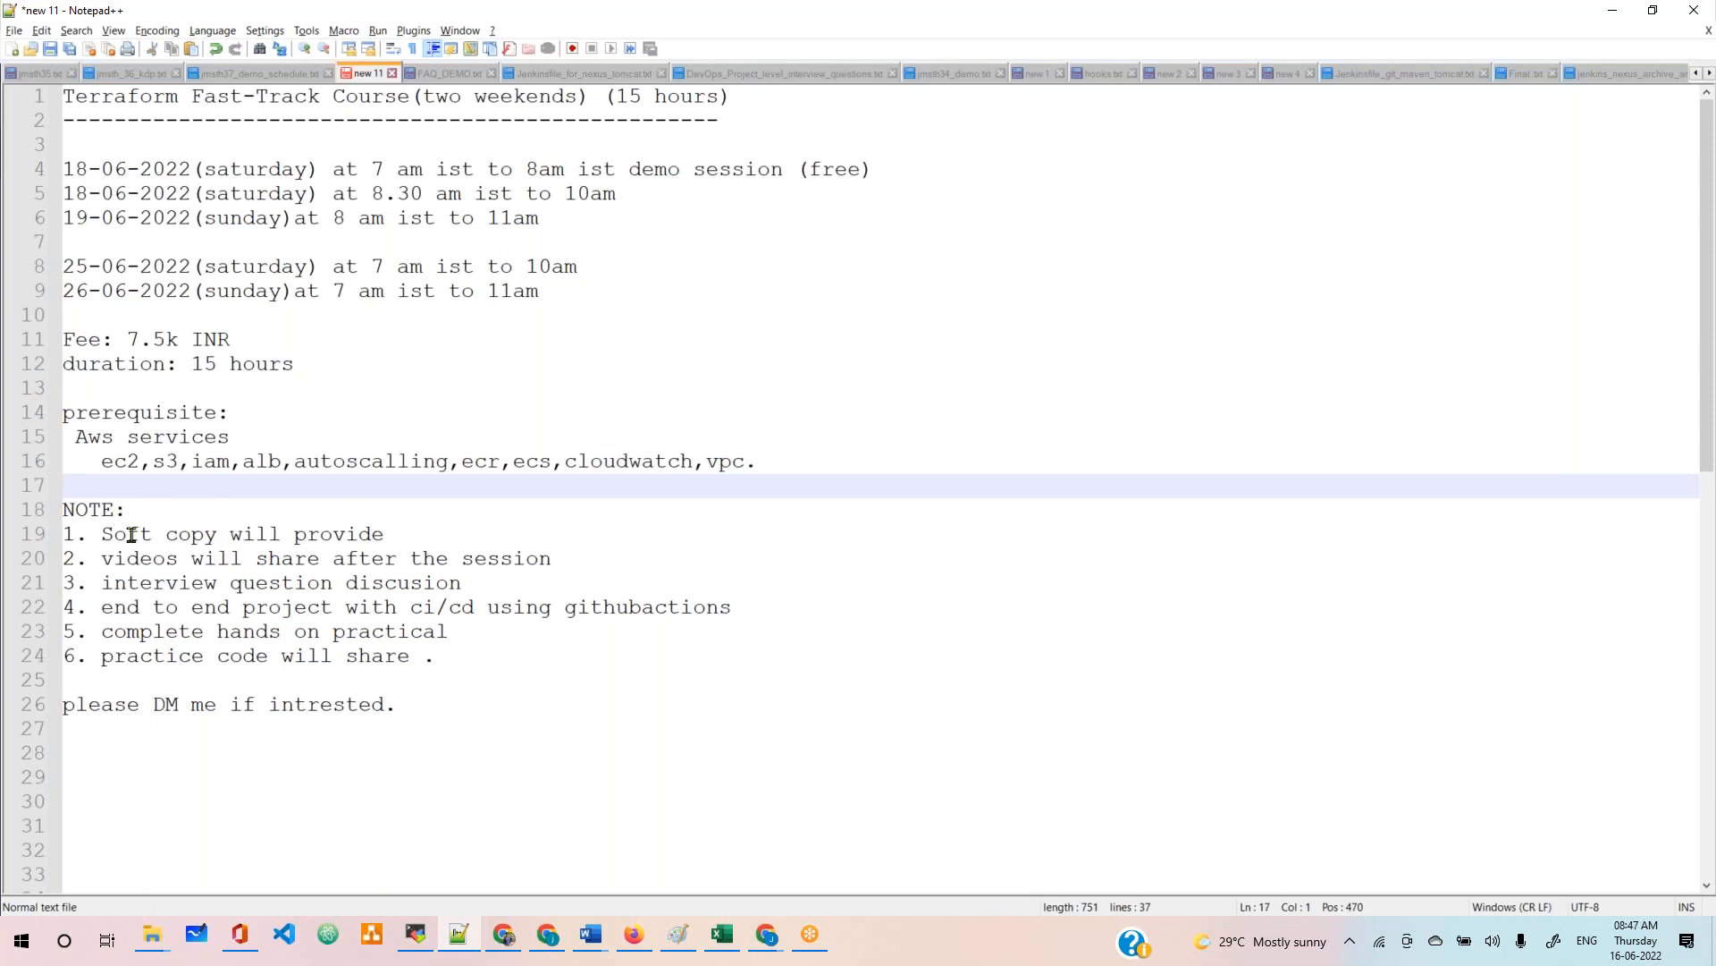
left_click_drag(102, 533, 375, 557)
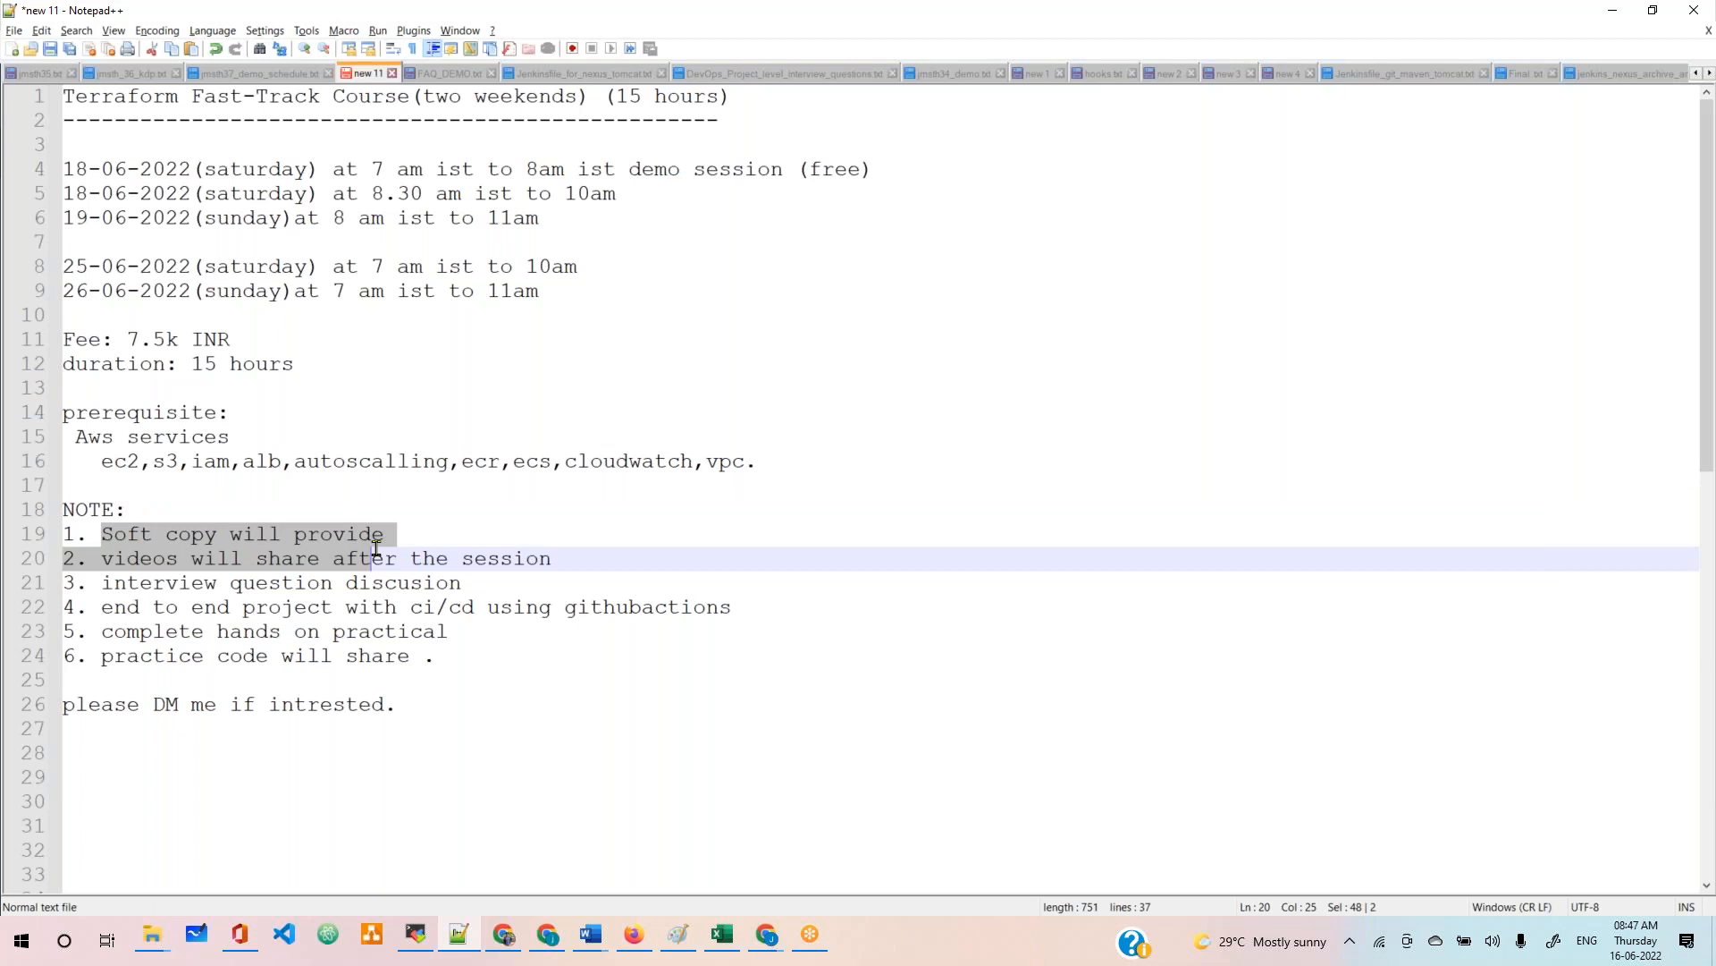
mouse_move(263, 558)
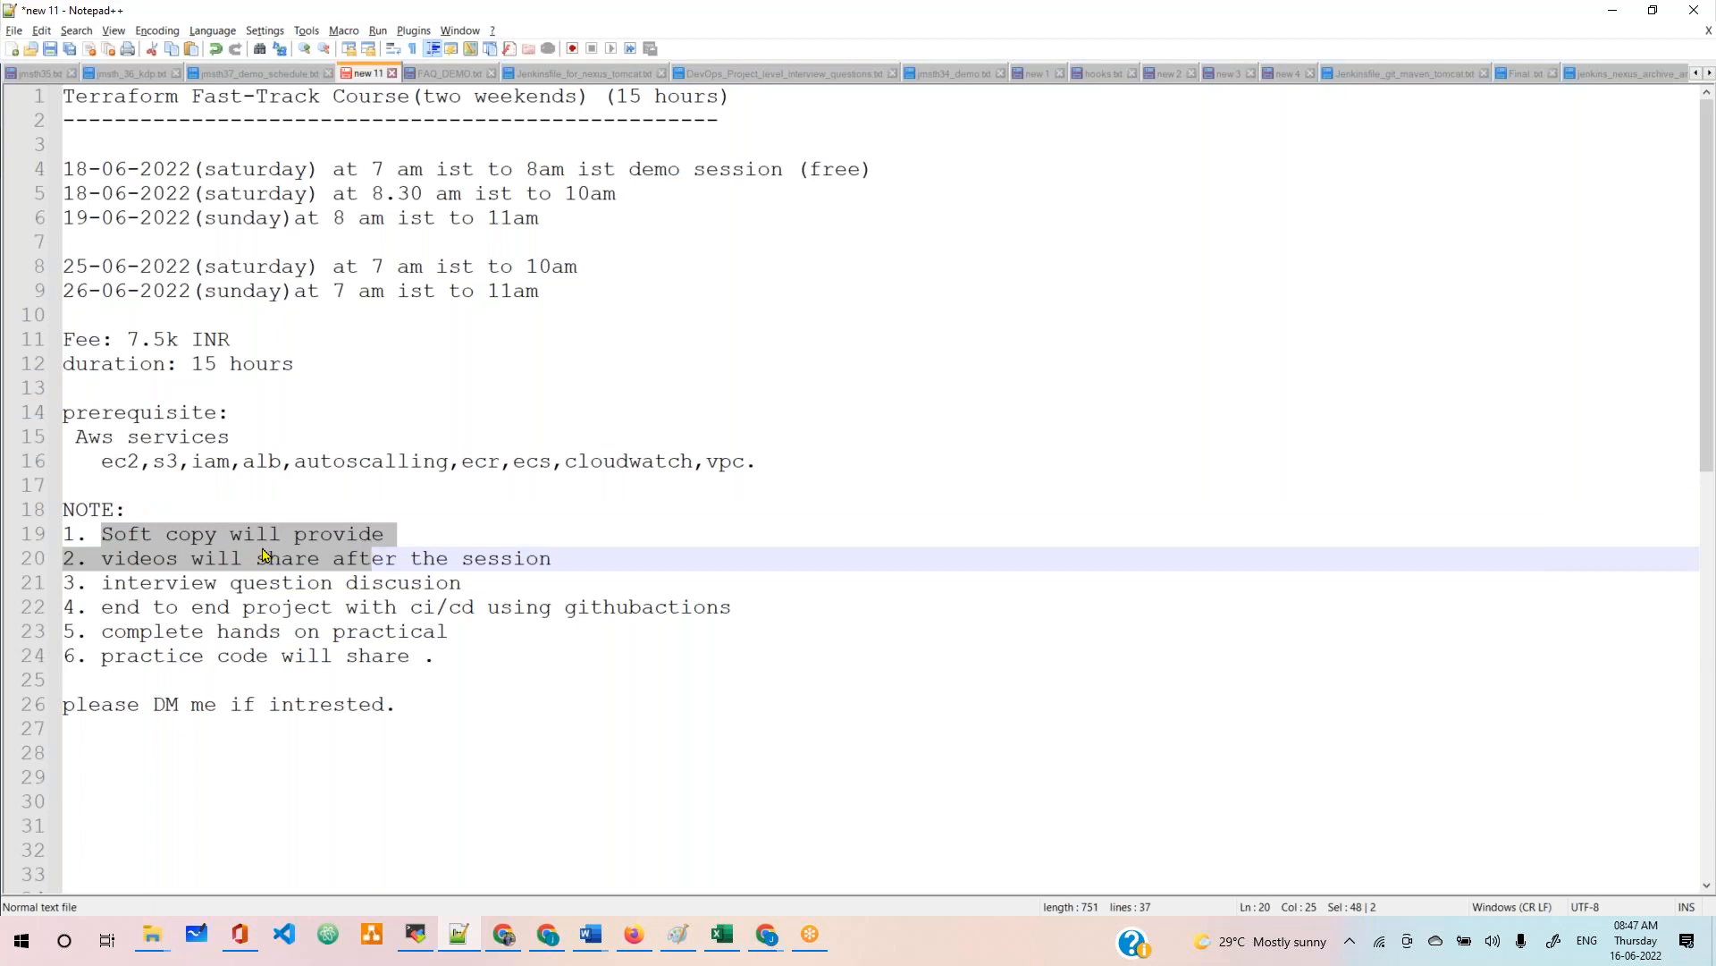
left_click(193, 583)
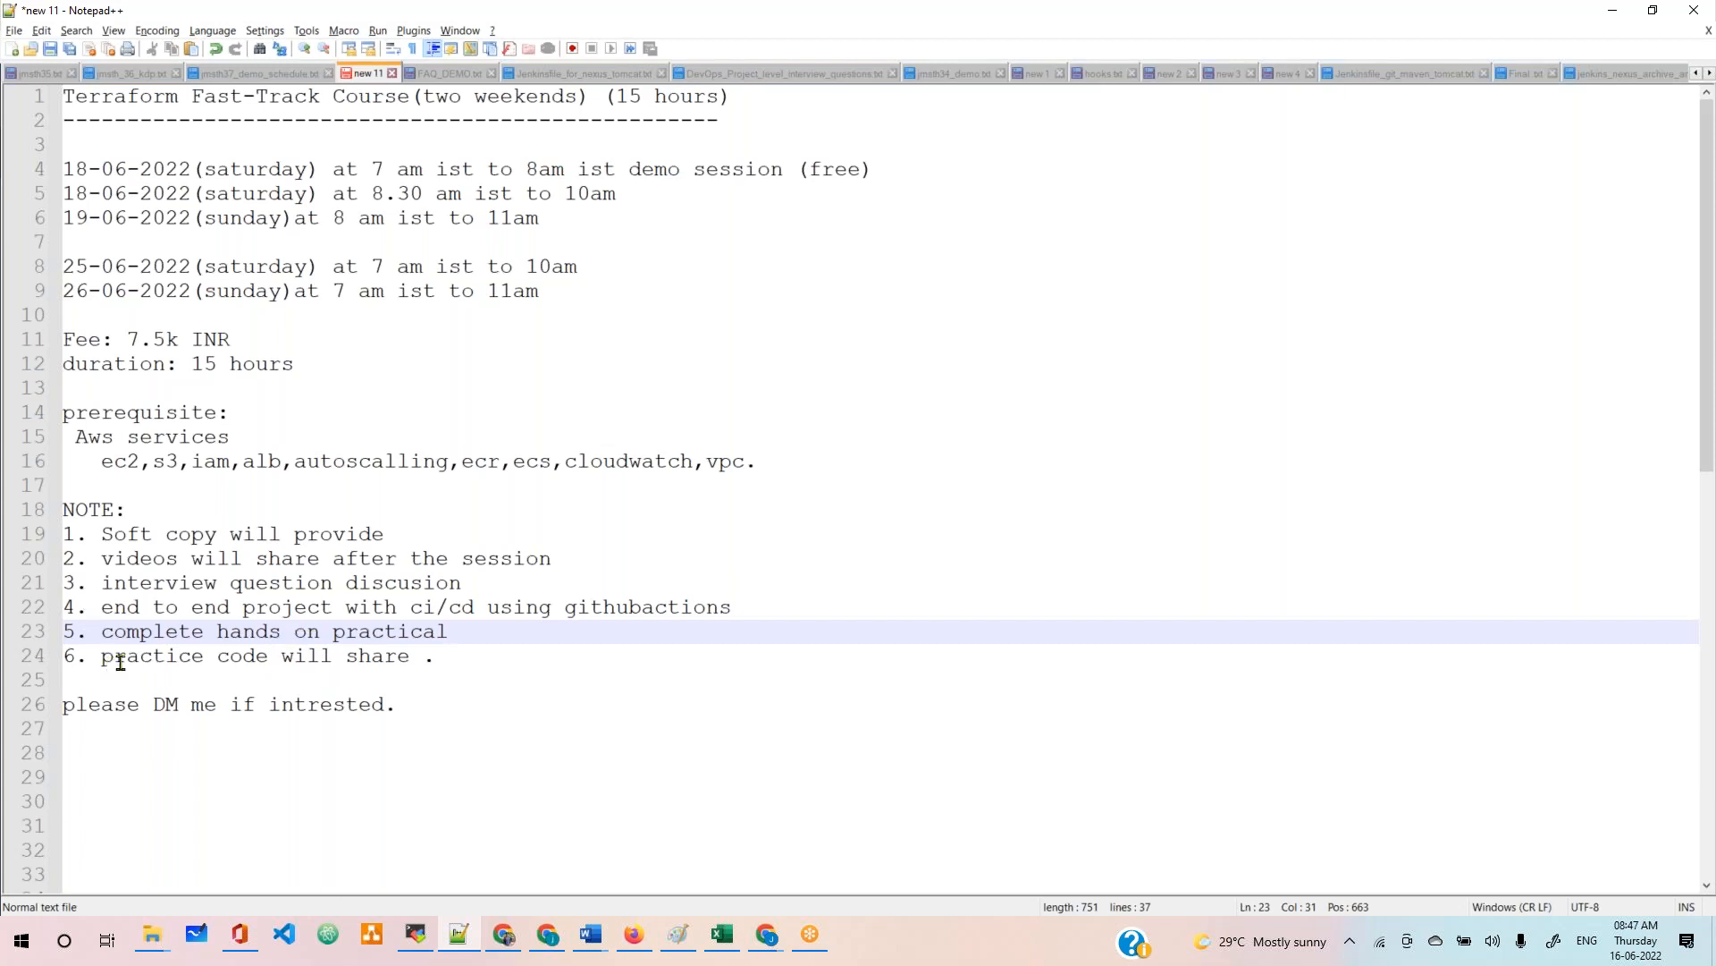
mouse_move(117, 641)
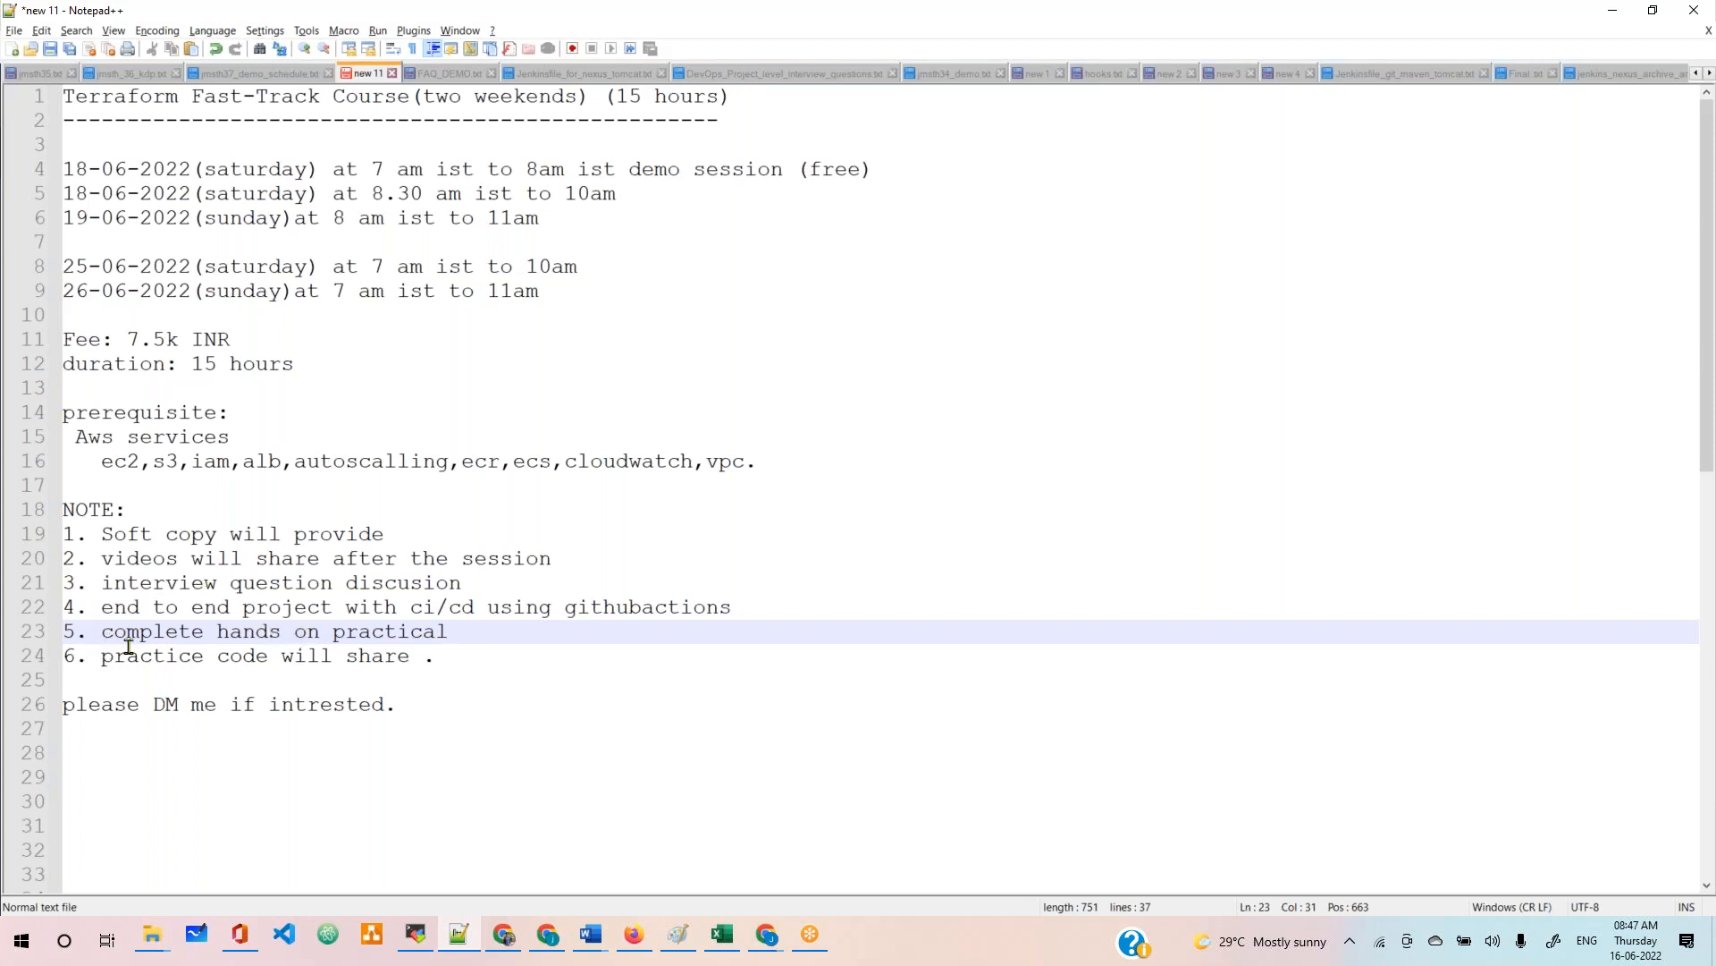
left_click_drag(101, 654, 343, 654)
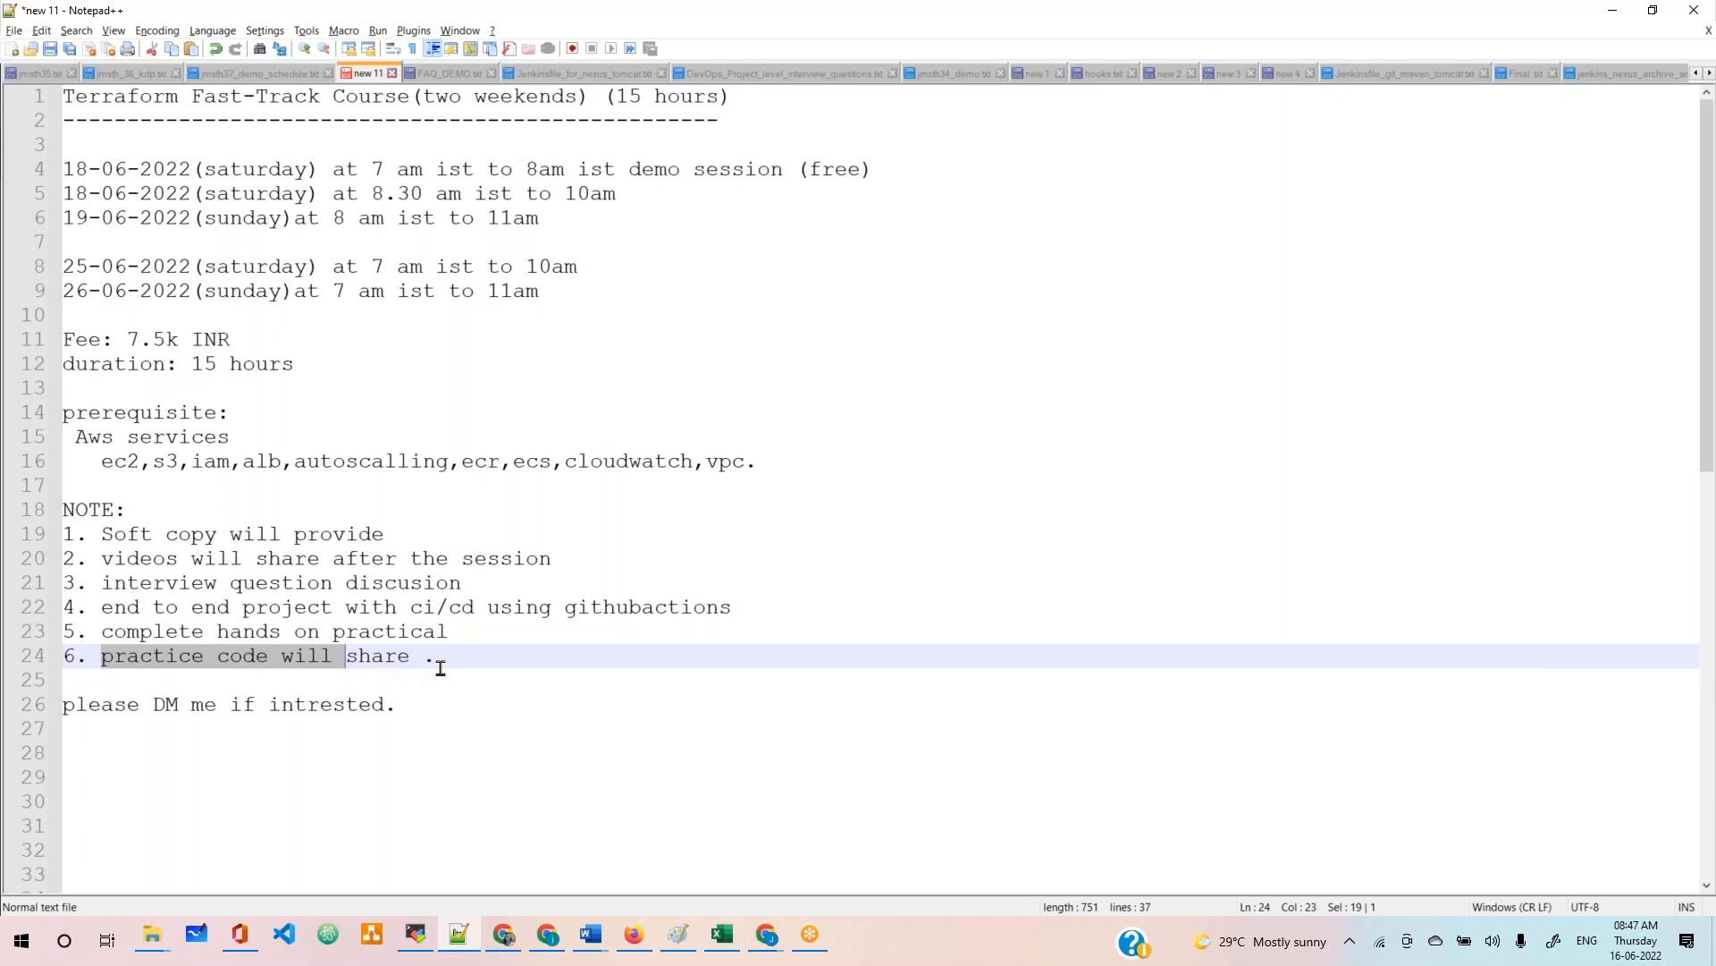
left_click(217, 703)
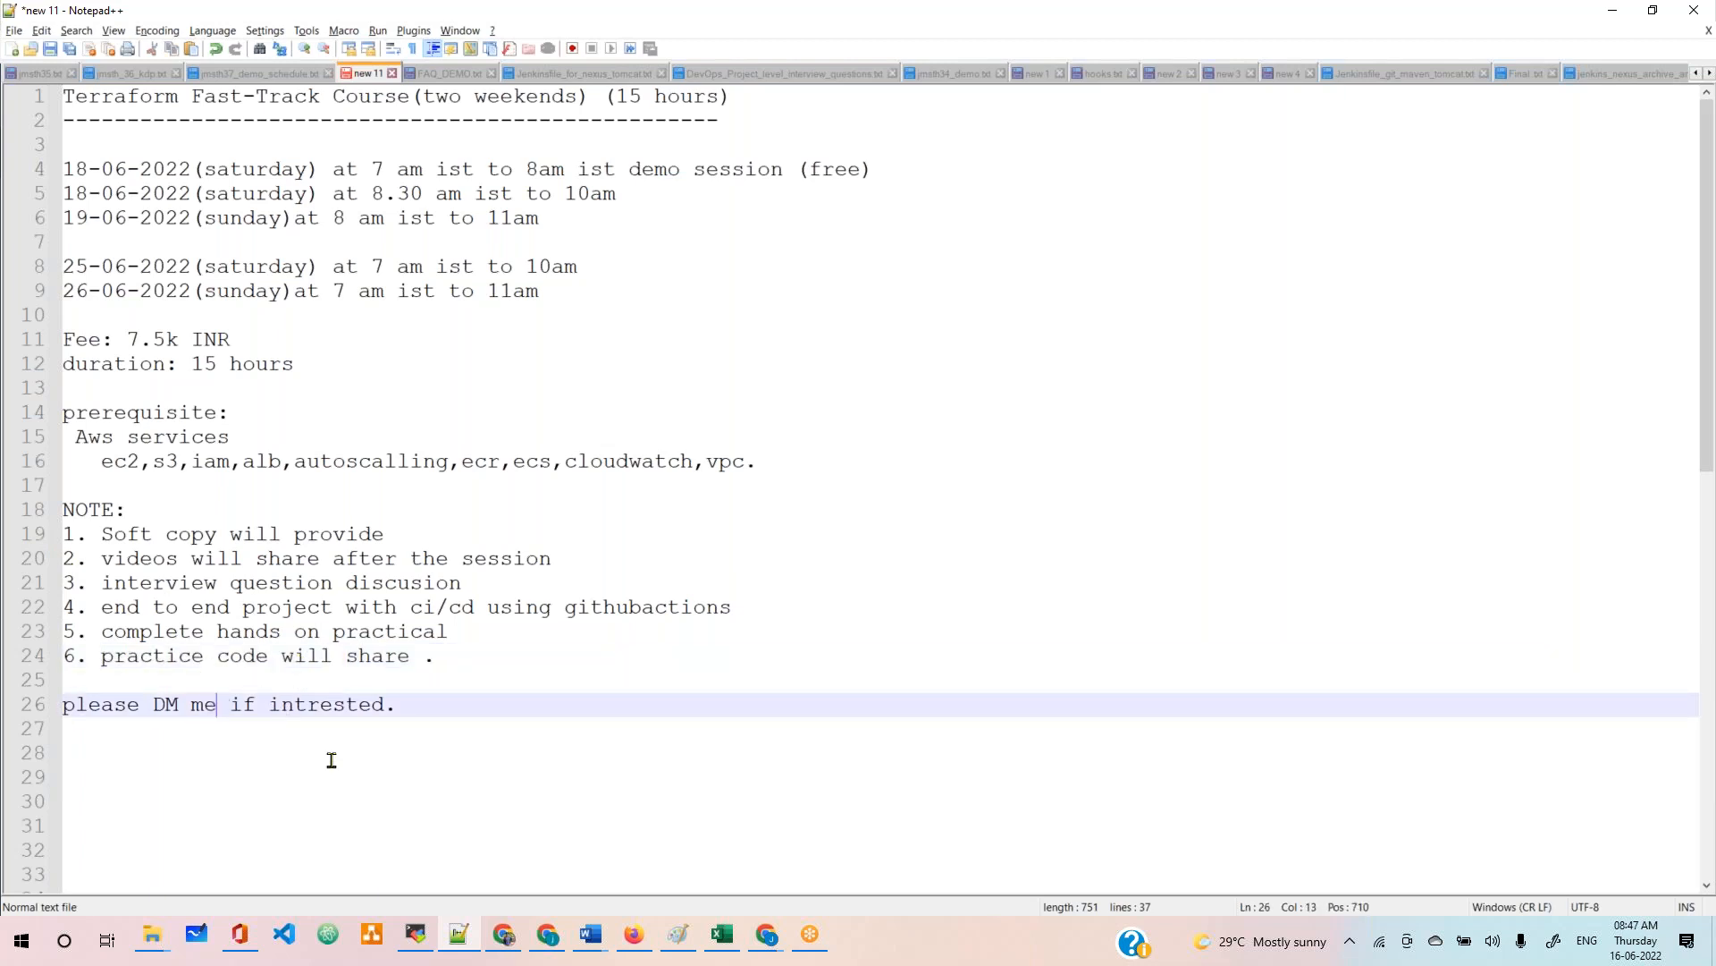
mouse_move(545, 560)
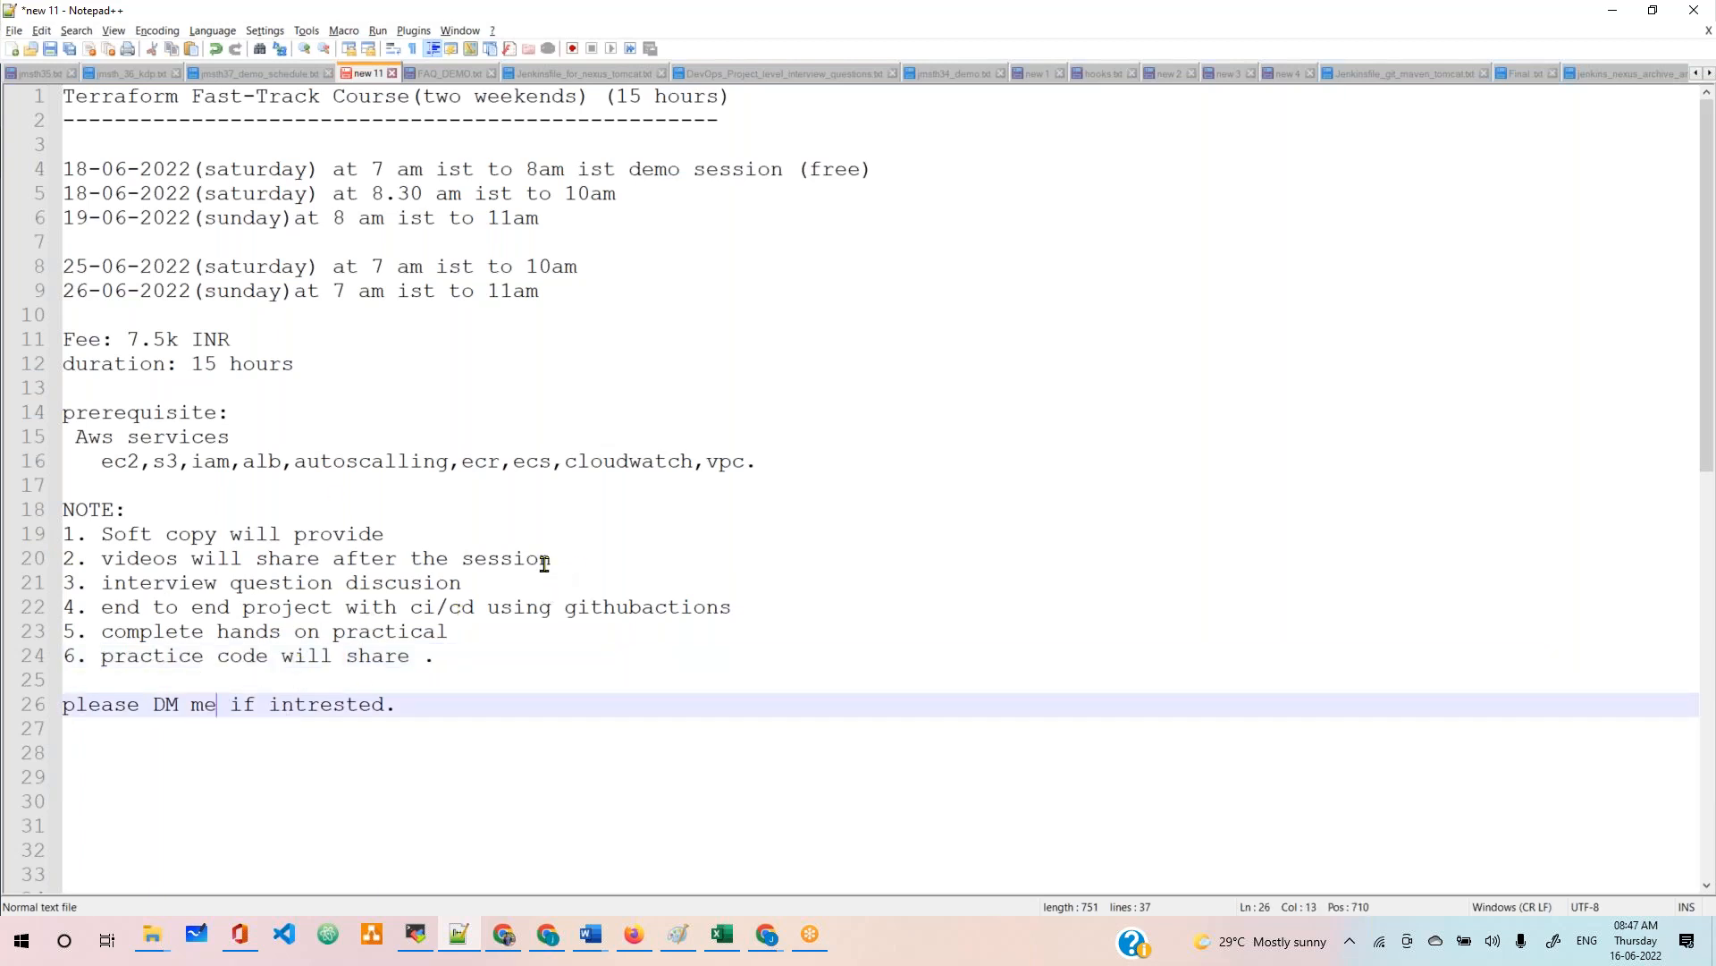
left_click(473, 704)
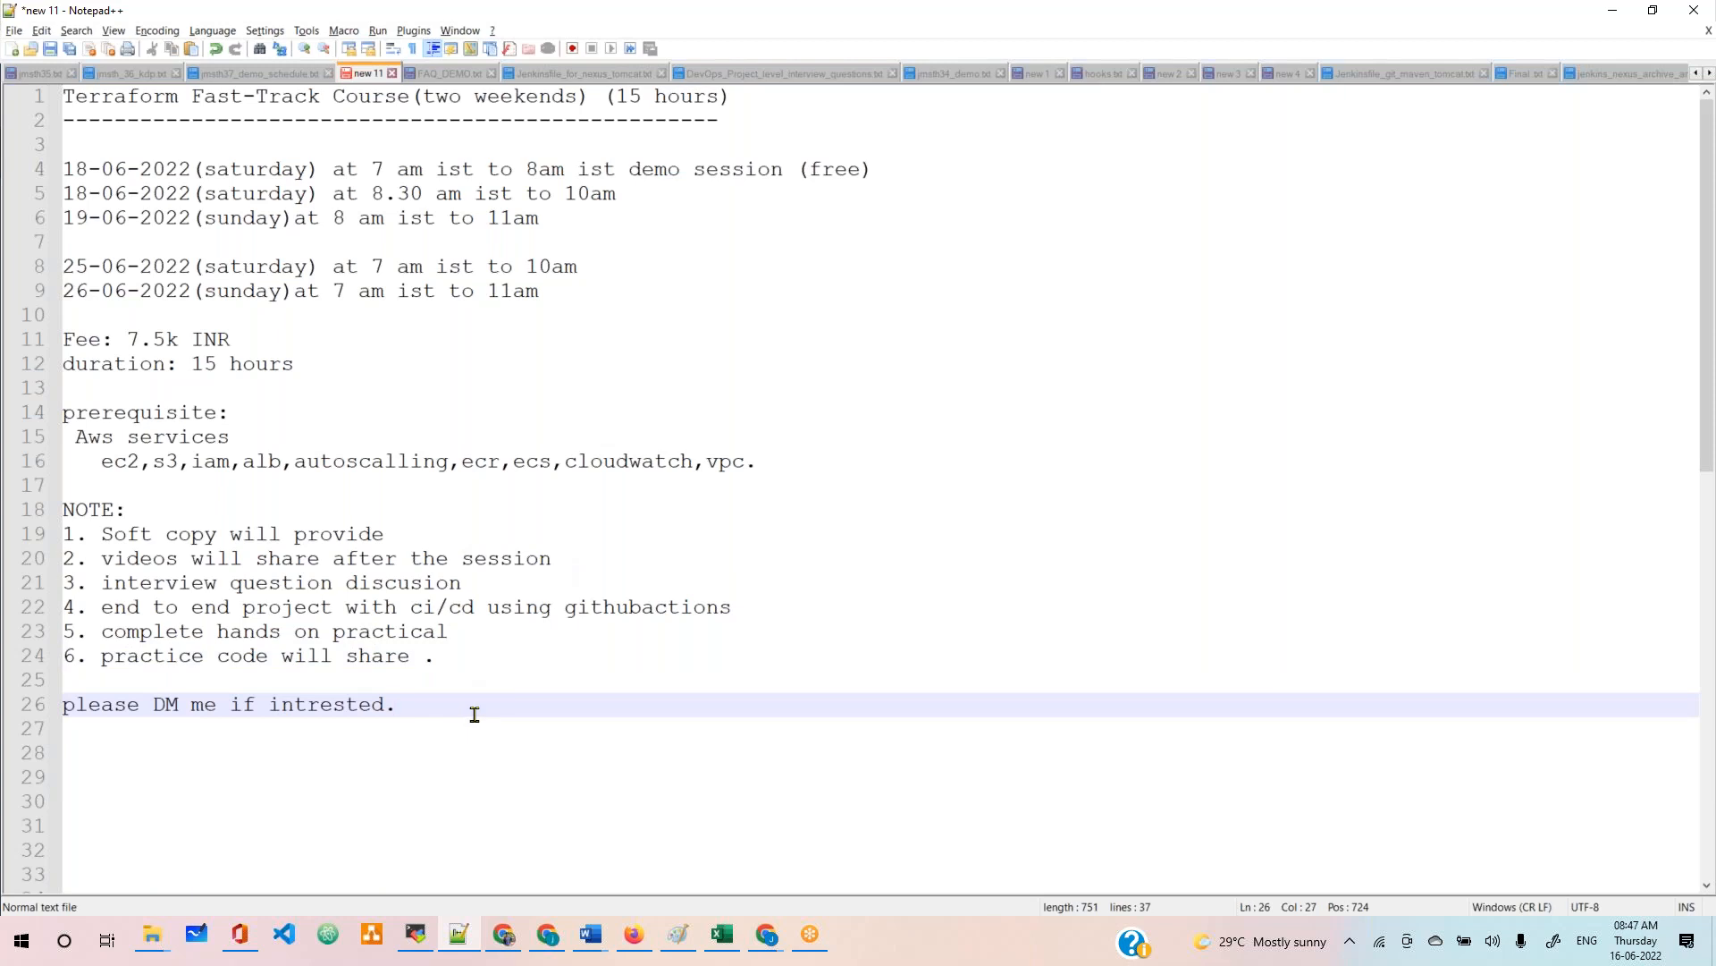
type("798977591")
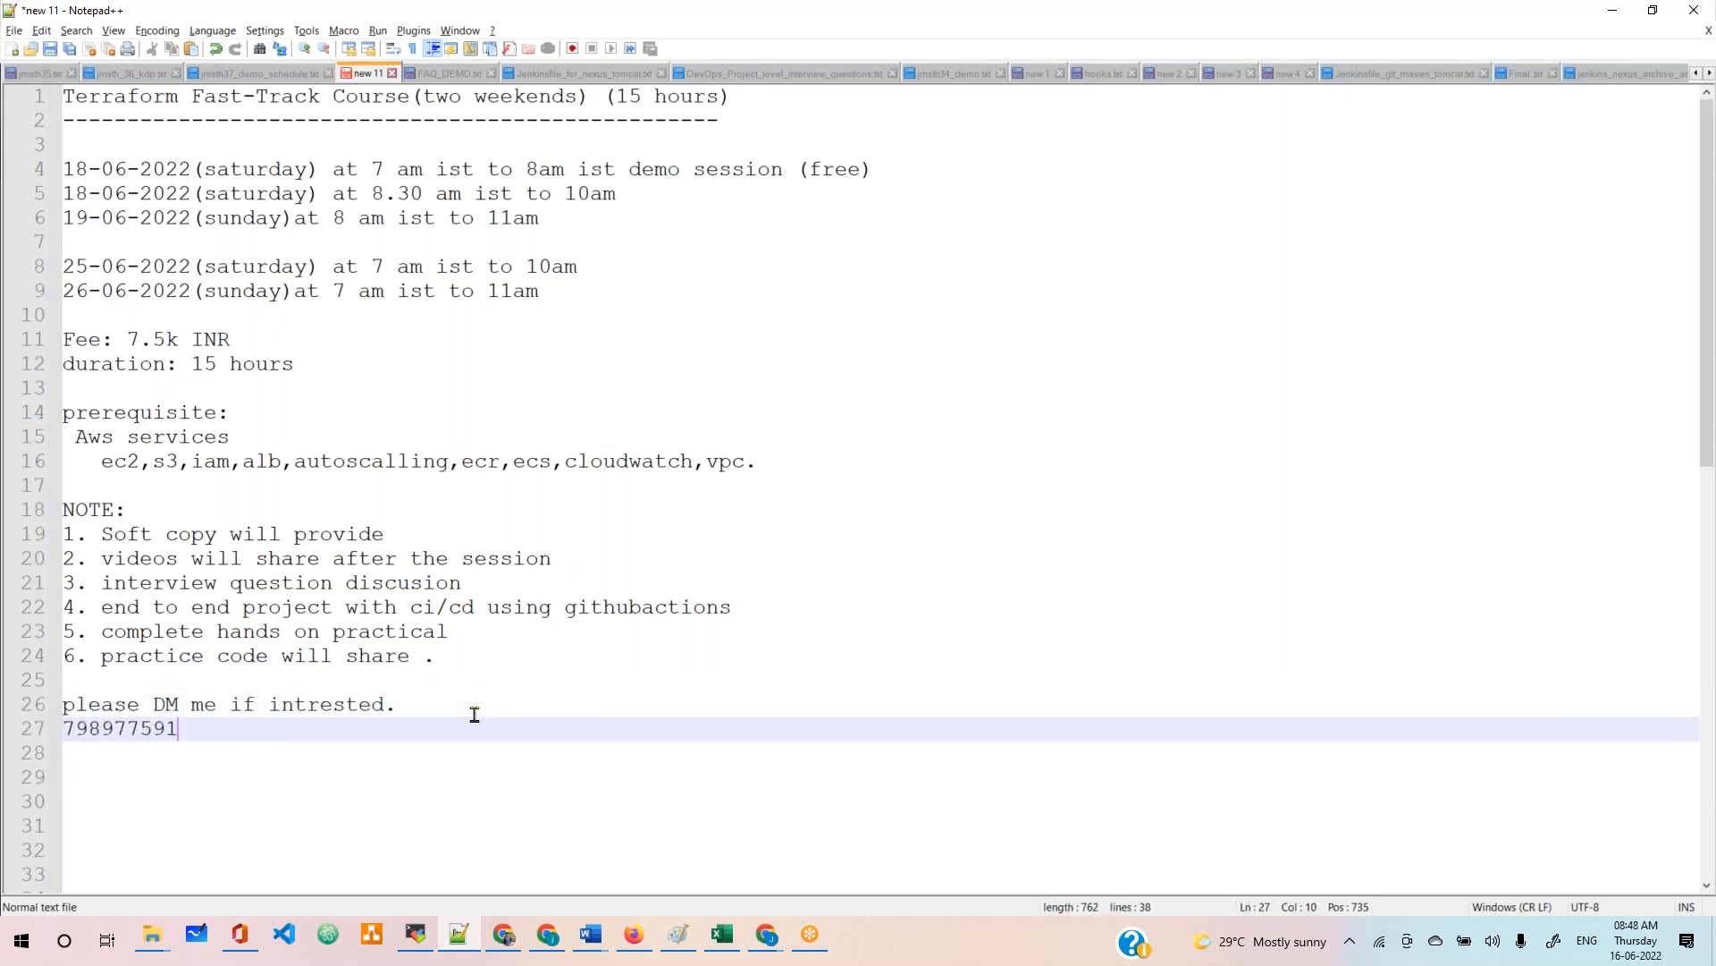
type("4")
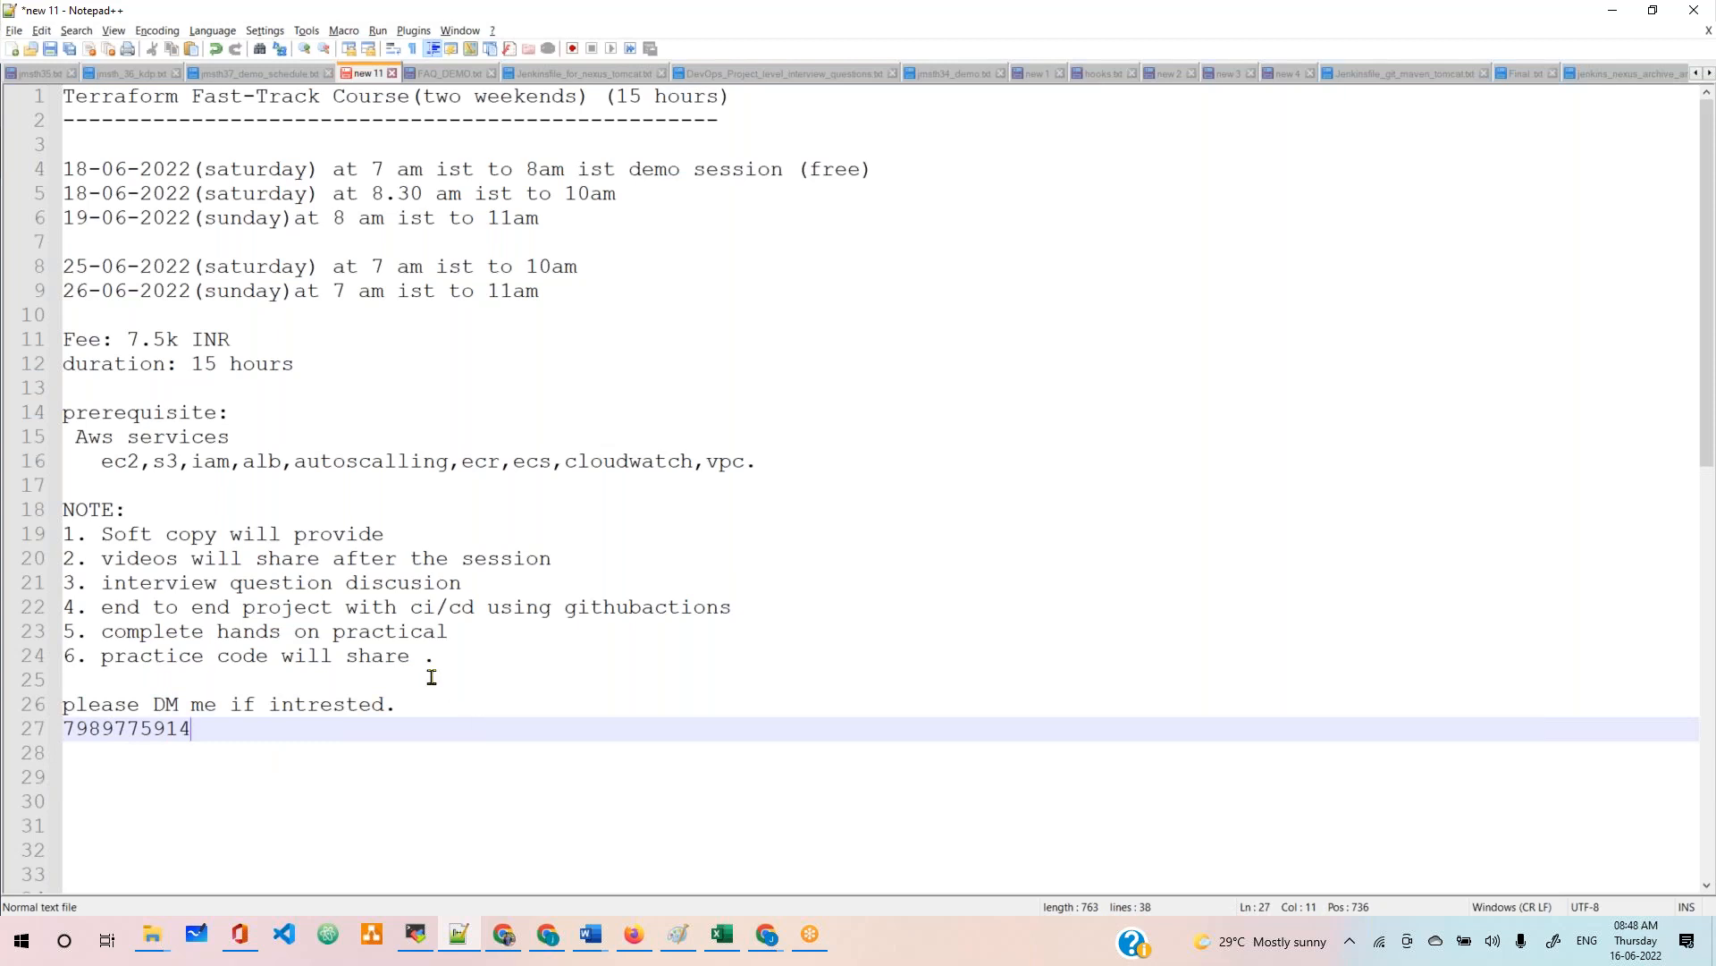
mouse_move(396, 718)
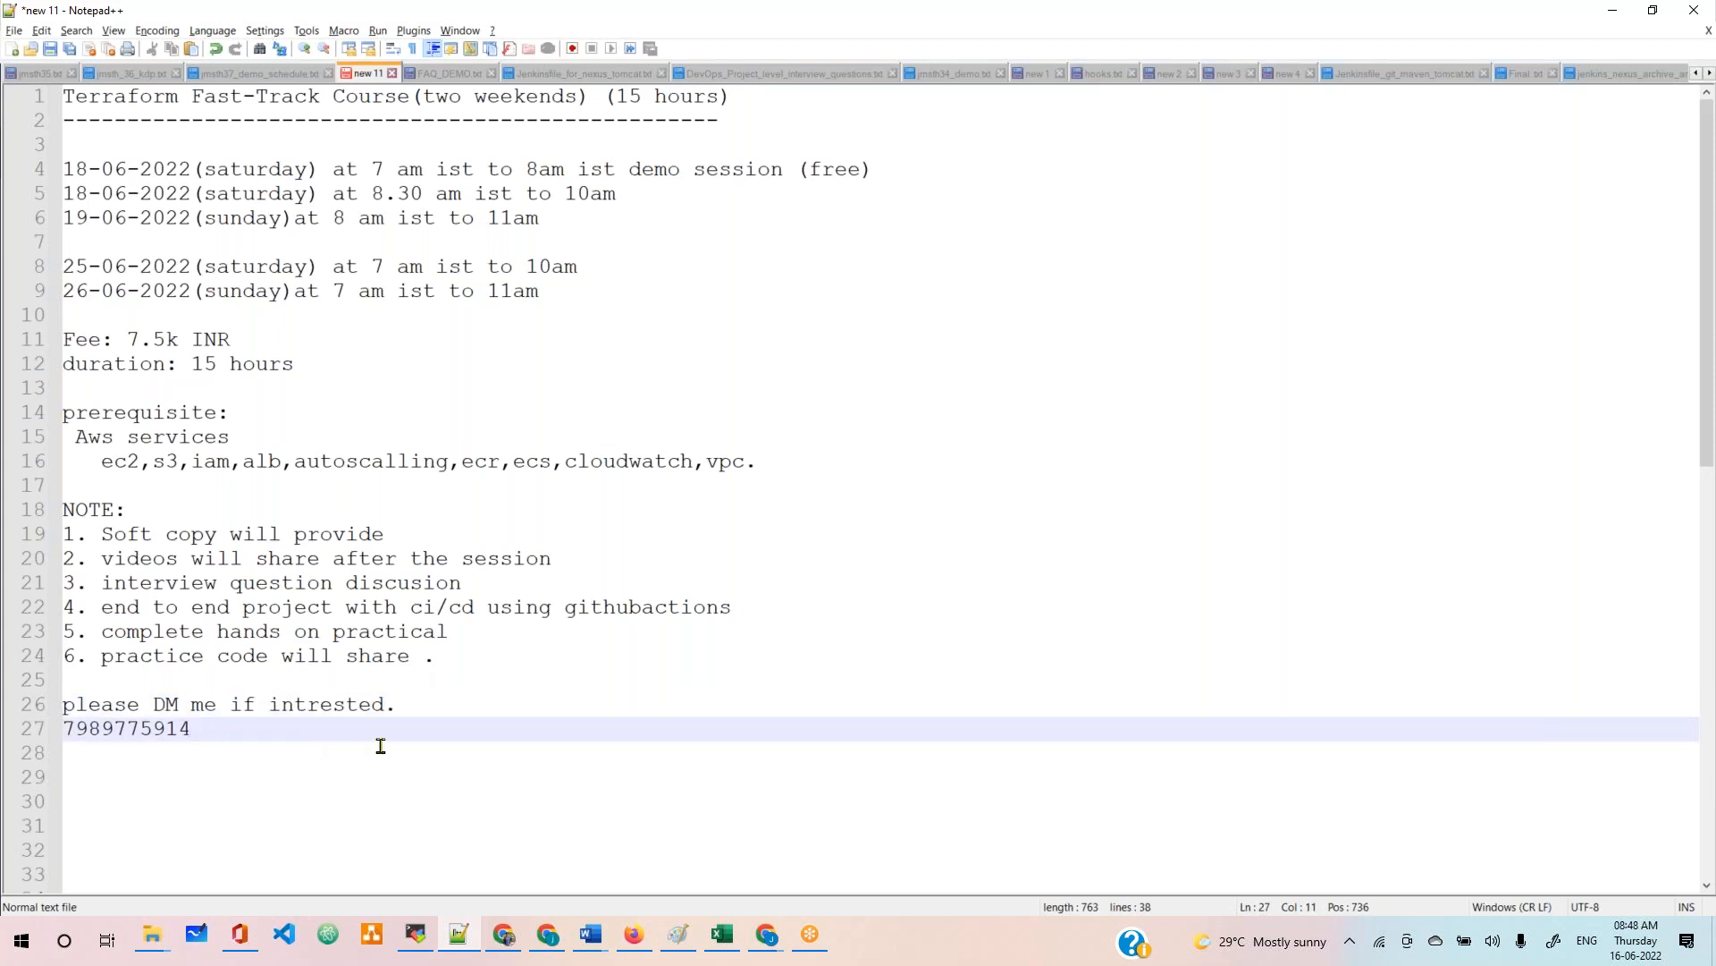
left_click(415, 704)
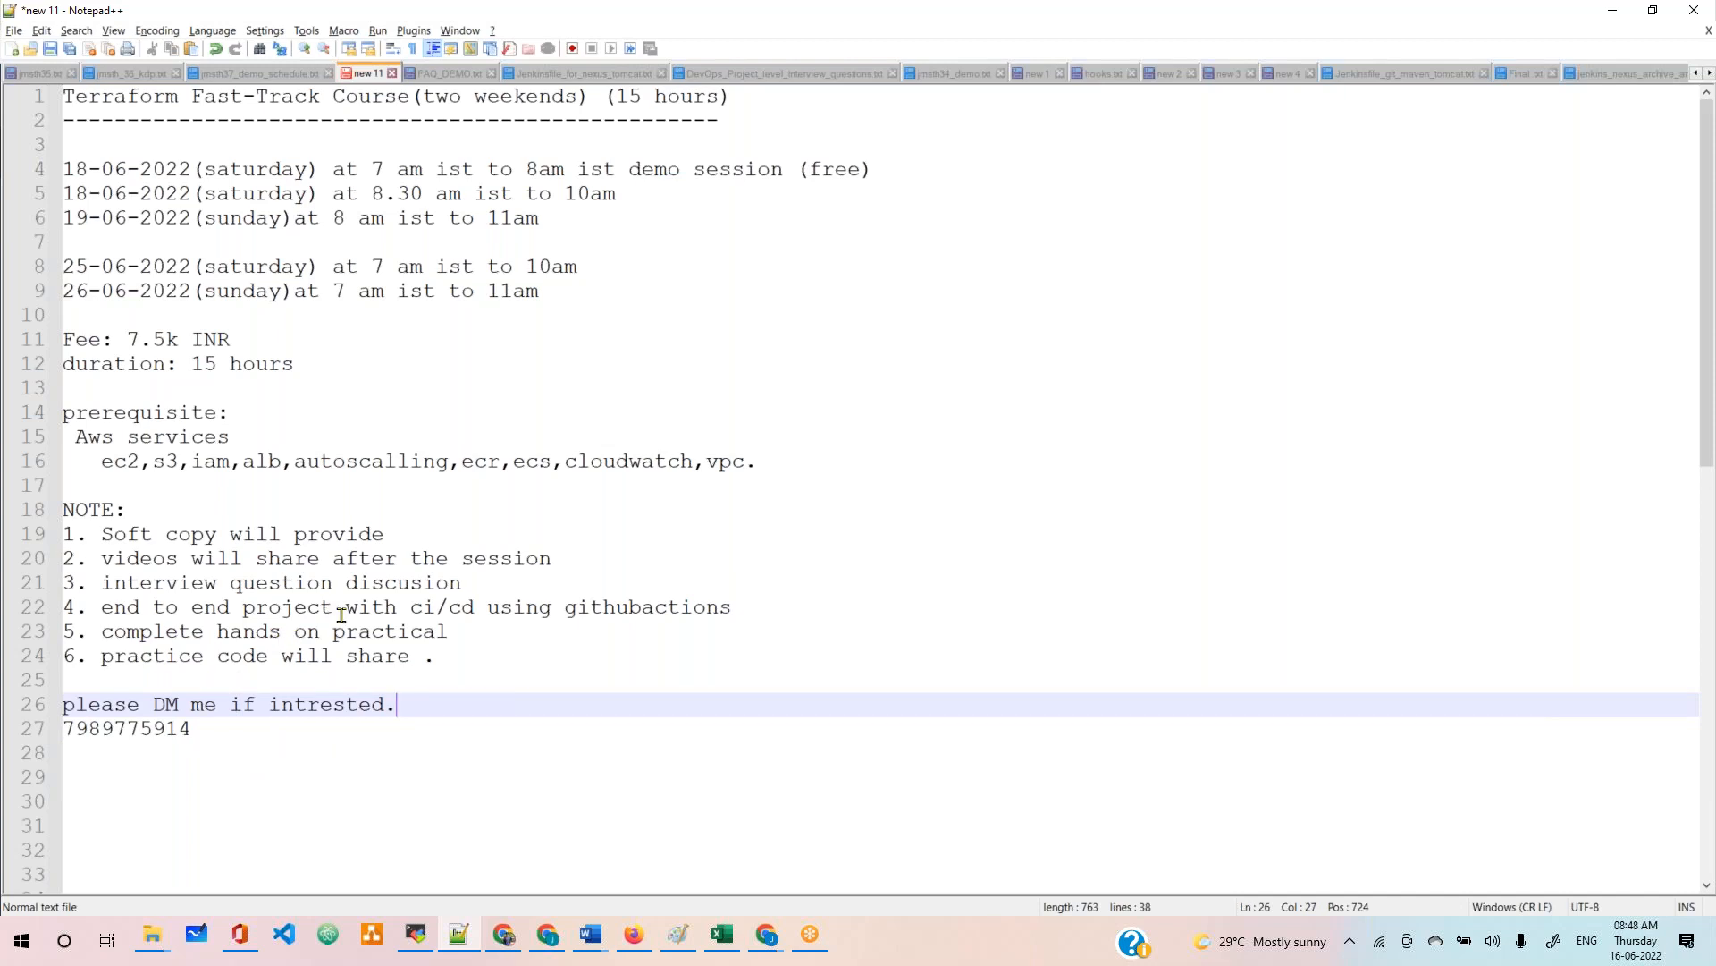
mouse_move(398, 554)
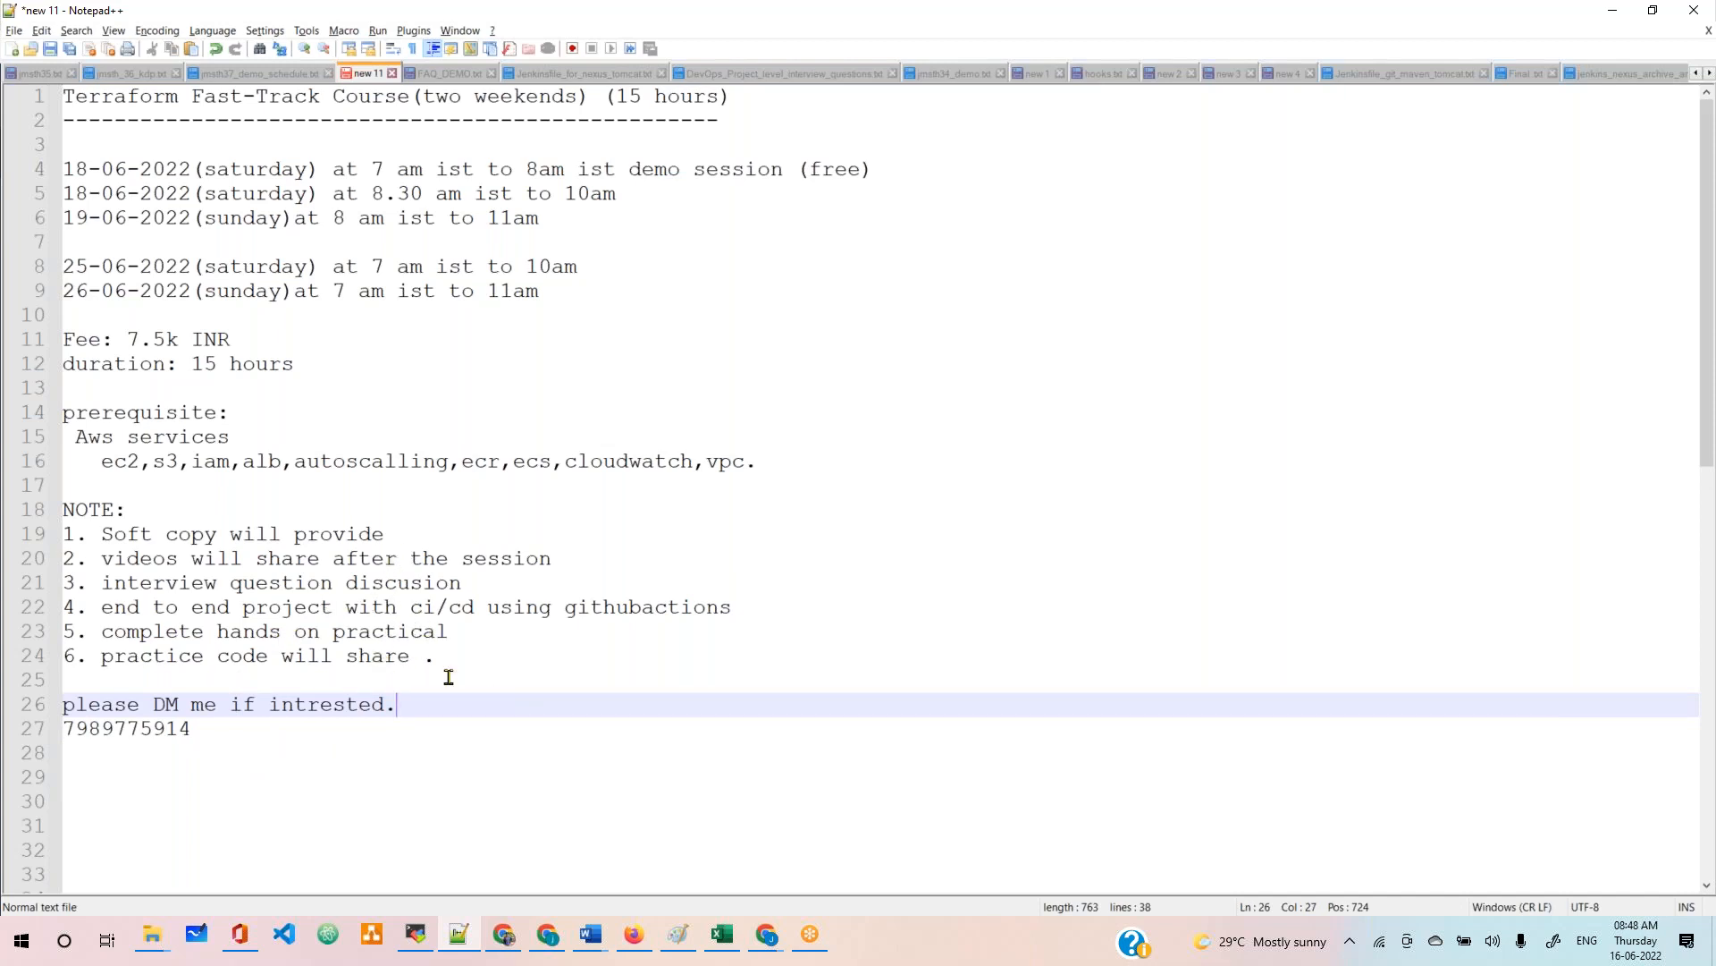
mouse_move(414, 517)
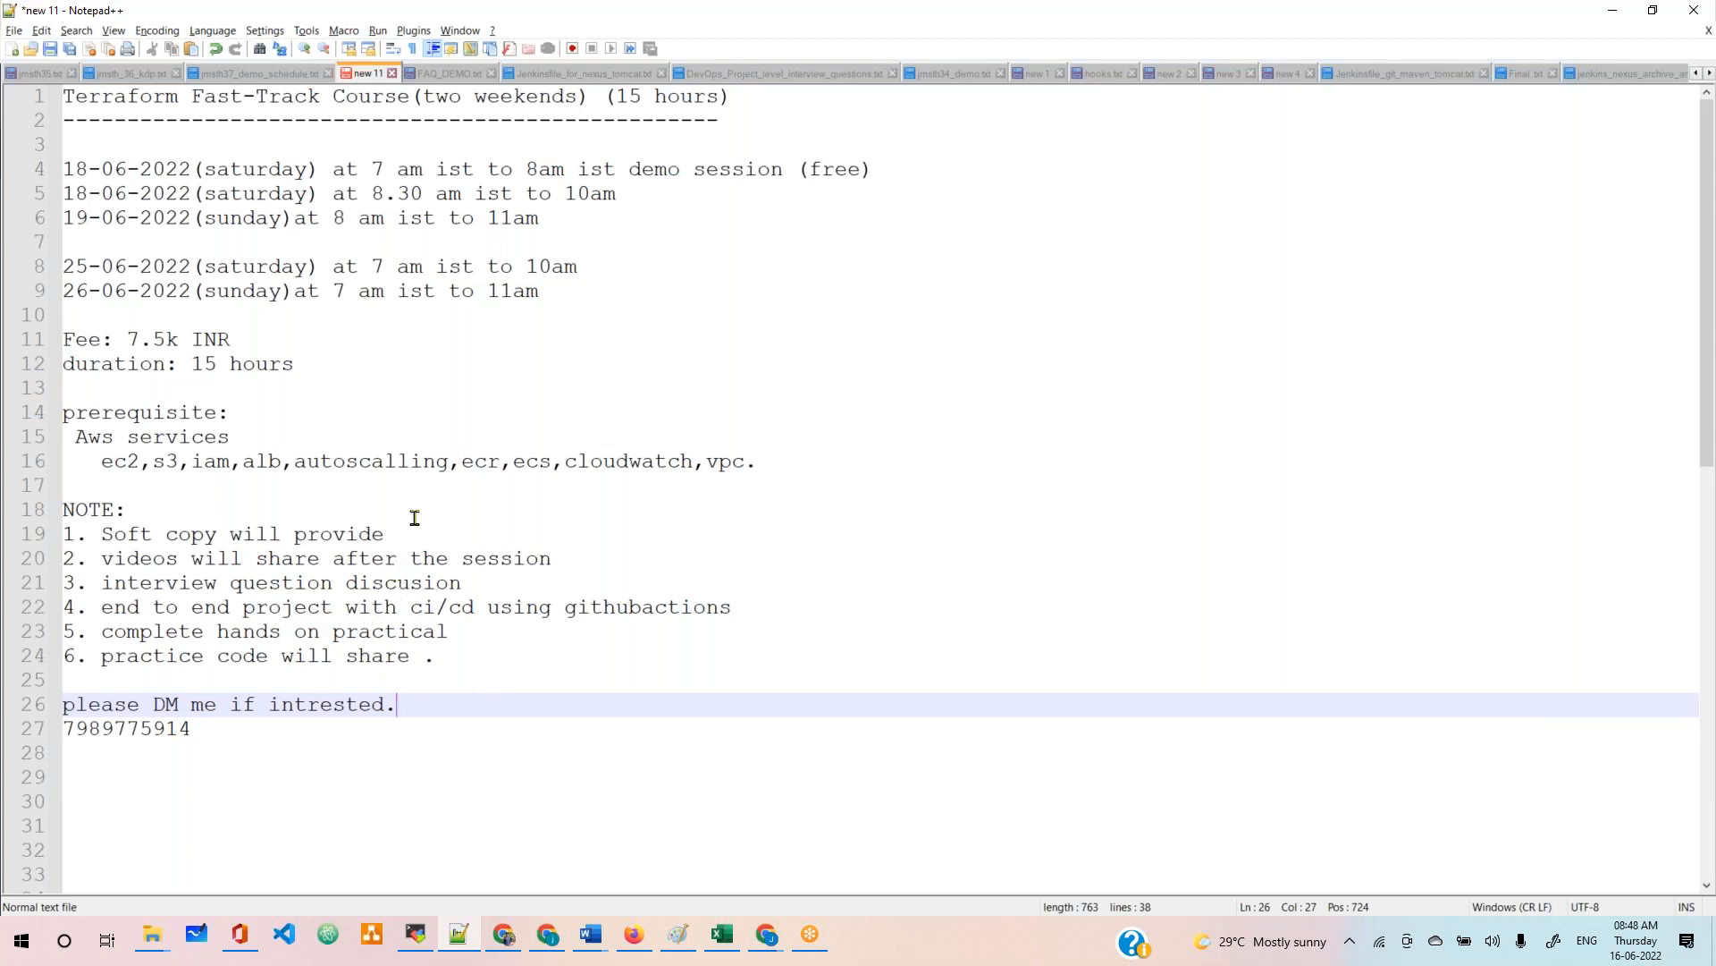
mouse_move(436, 314)
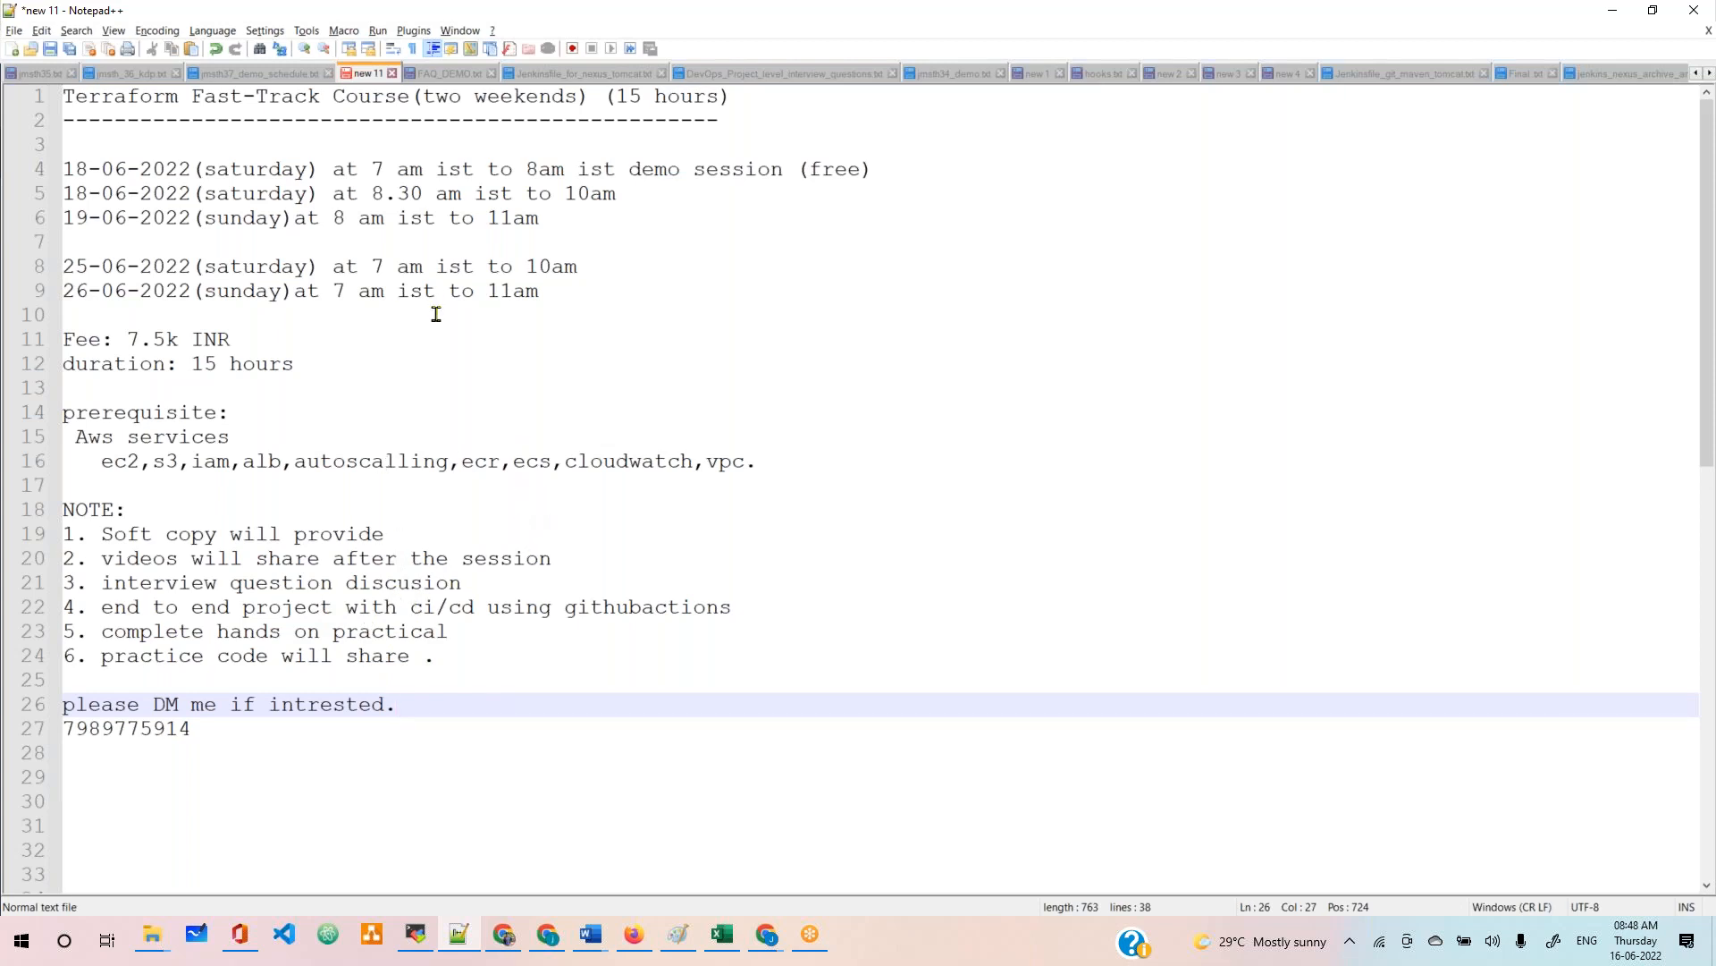